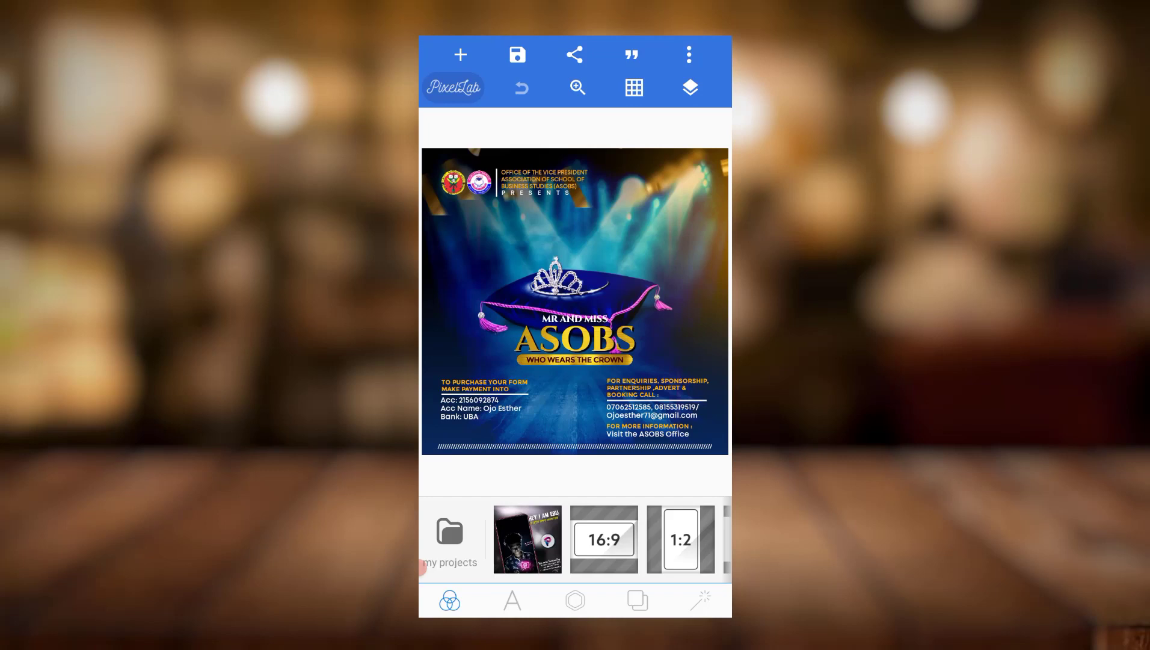
Step: Repeatedly open and close the flyer's layers list, scrolling through its image and text layers
left_click(689, 87)
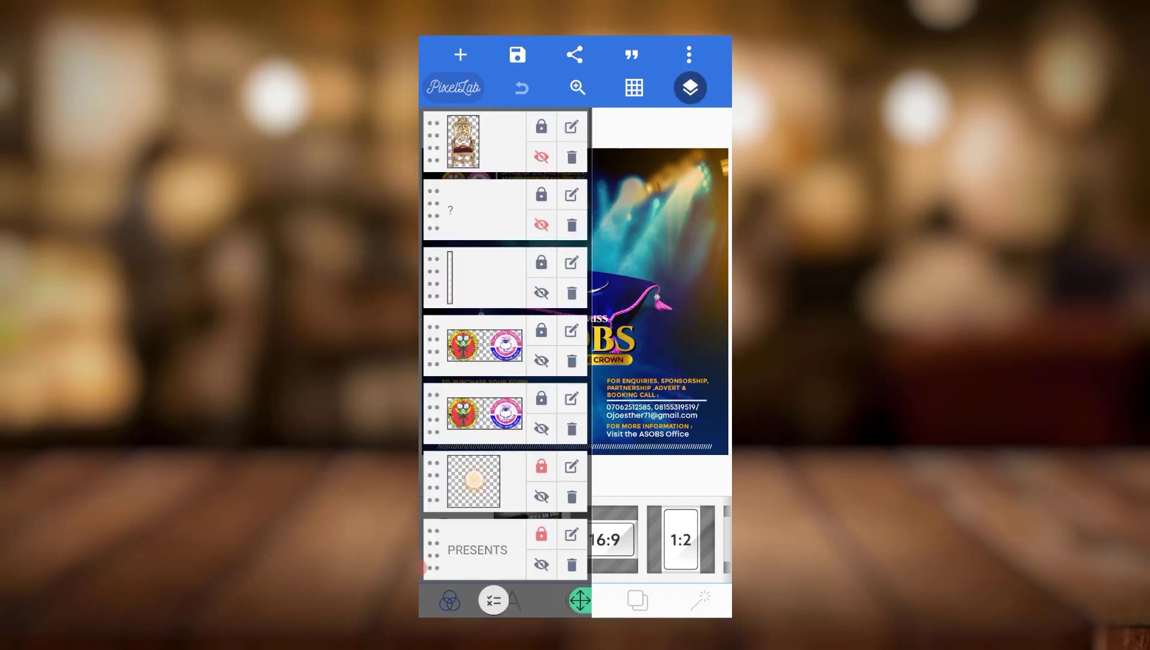
scroll("up", 3)
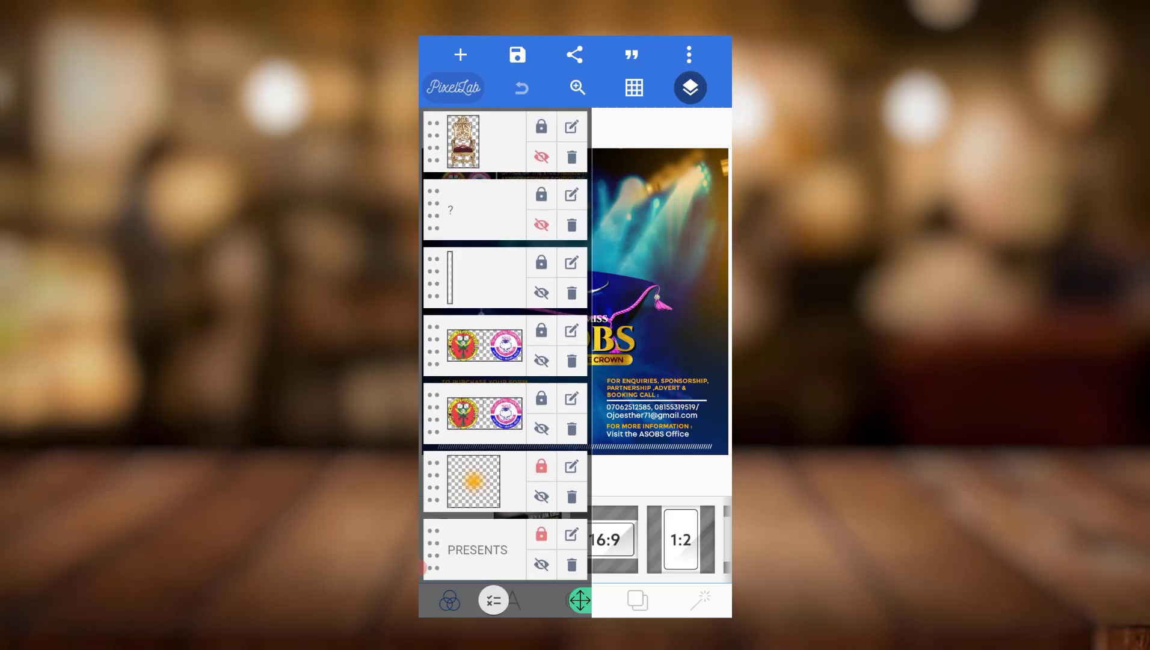
left_click(688, 87)
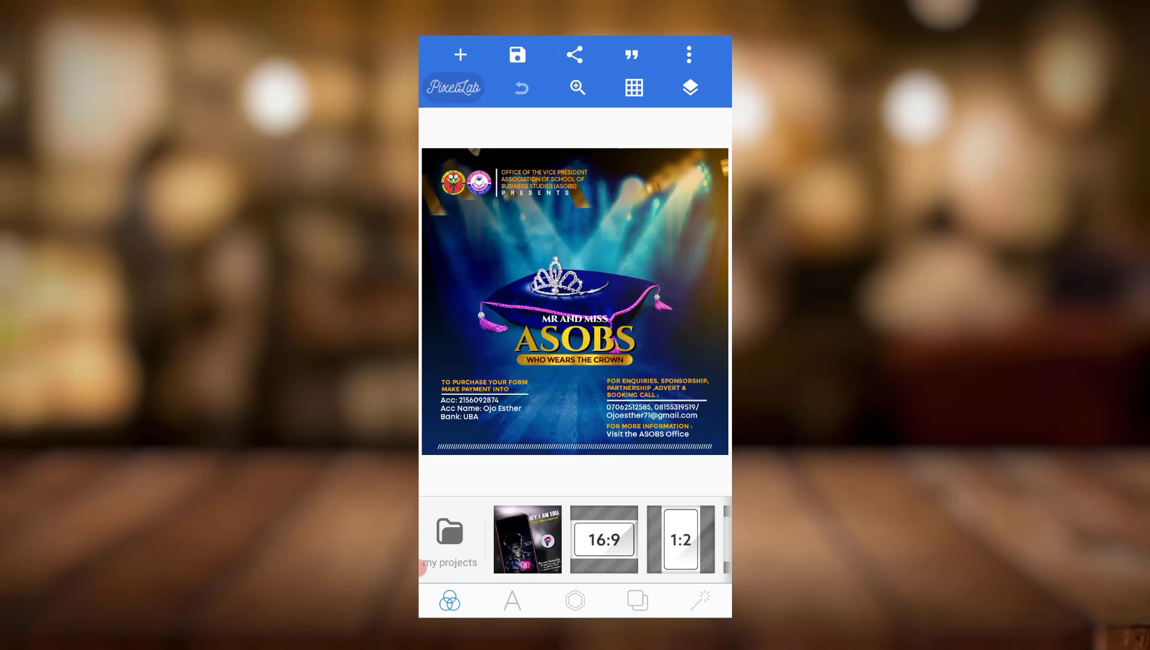
left_click(688, 87)
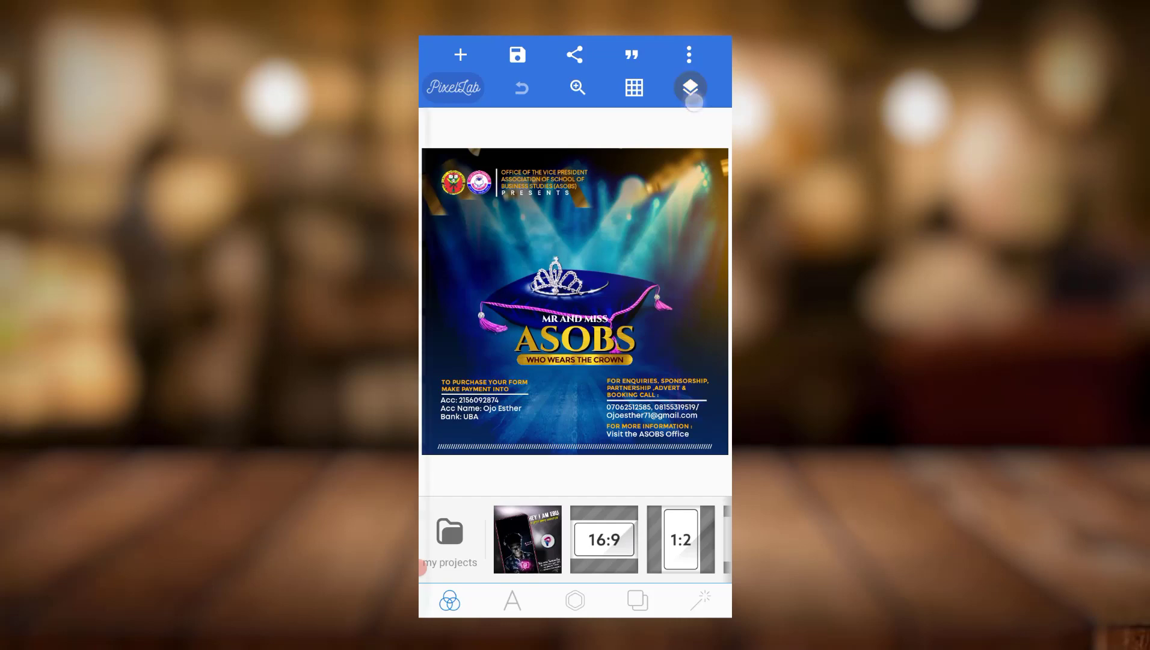
left_click(688, 88)
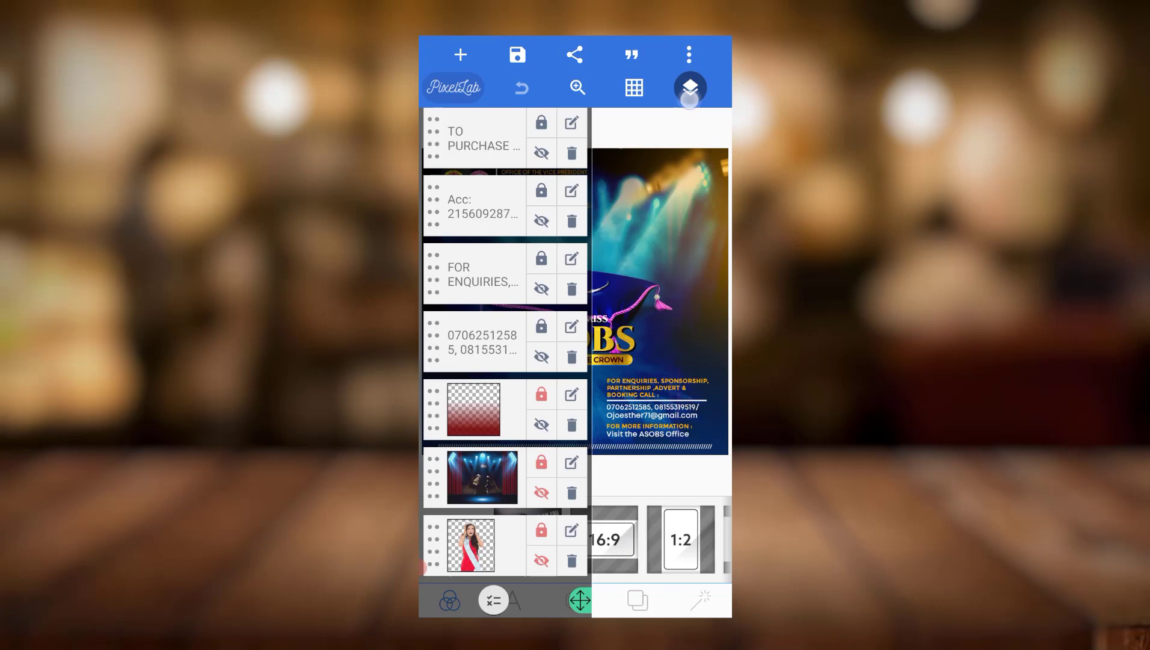
left_click(688, 87)
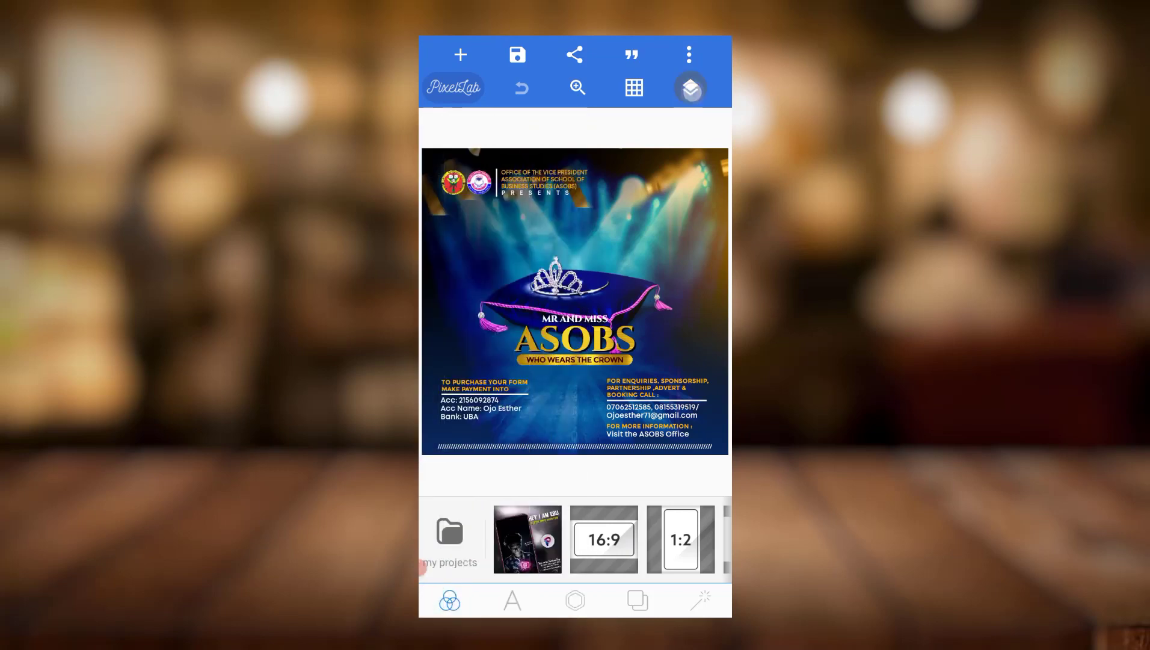
left_click(688, 87)
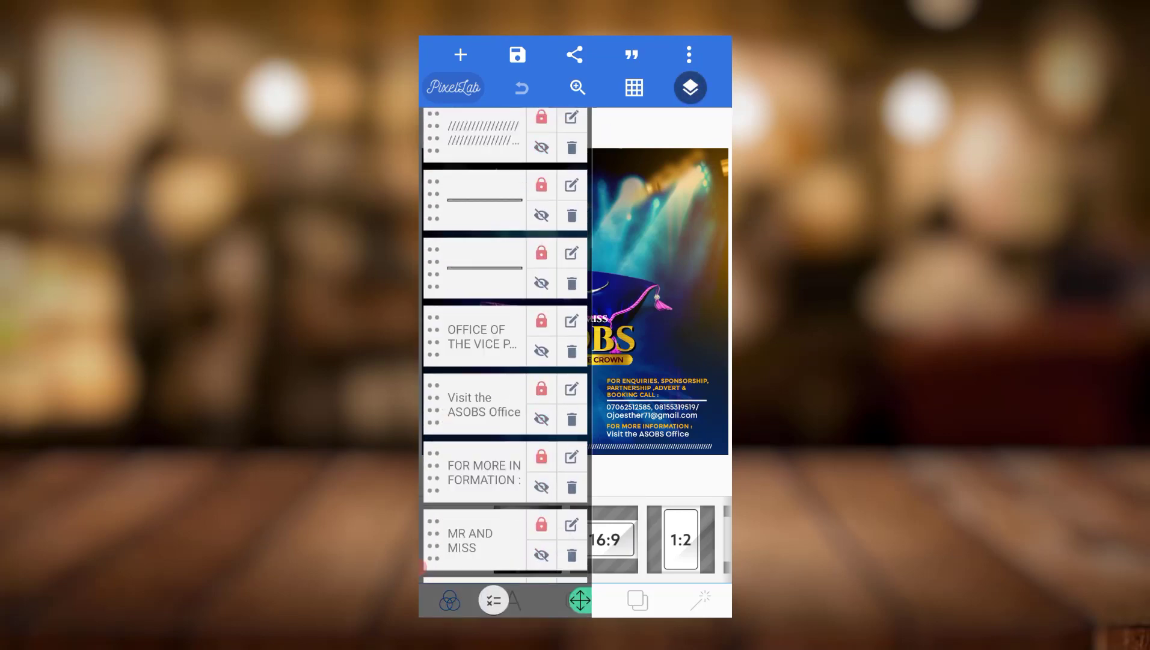
left_click(688, 87)
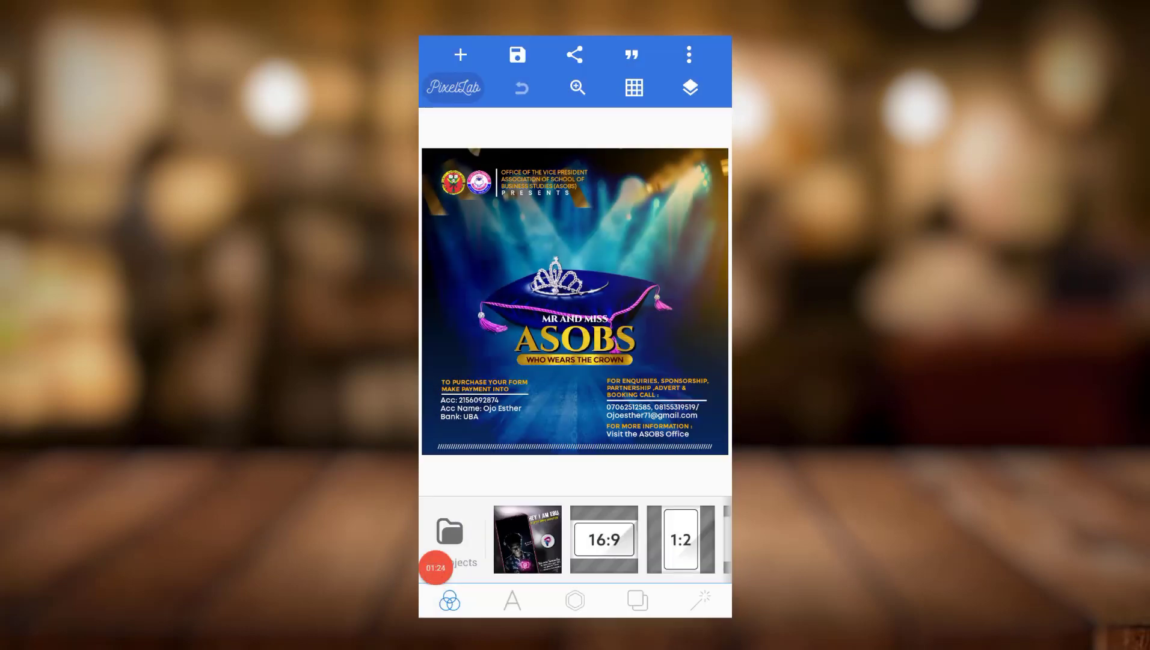
left_click(688, 87)
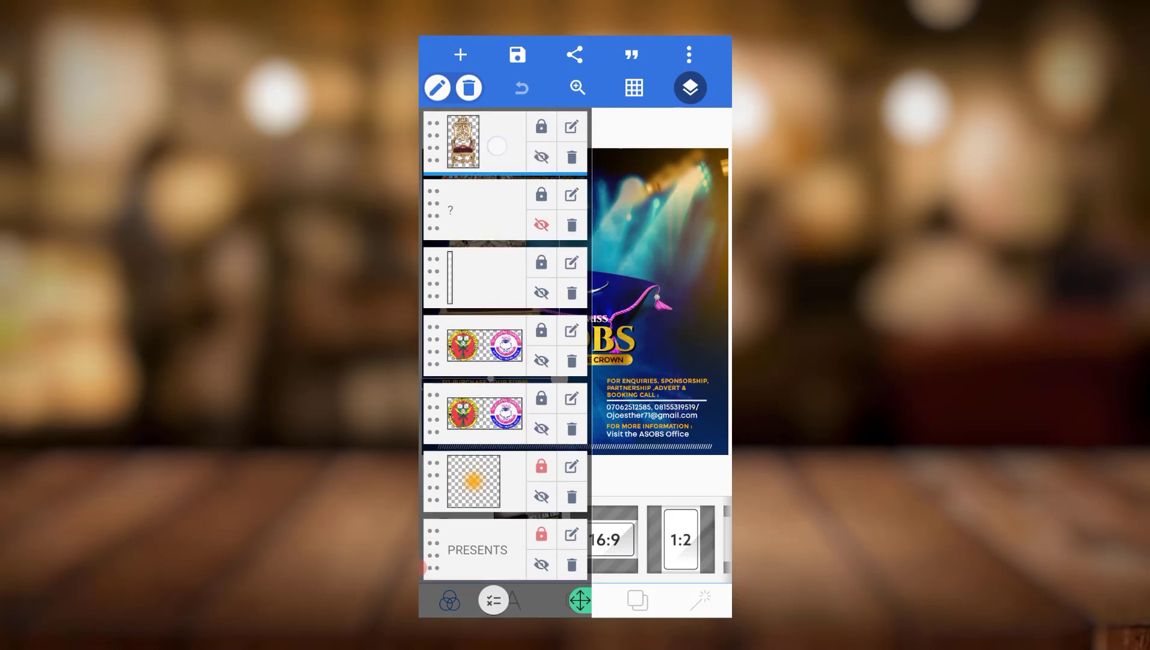
Step: Reveal the gold throne image and set the flyer background to Transparent
left_click(688, 87)
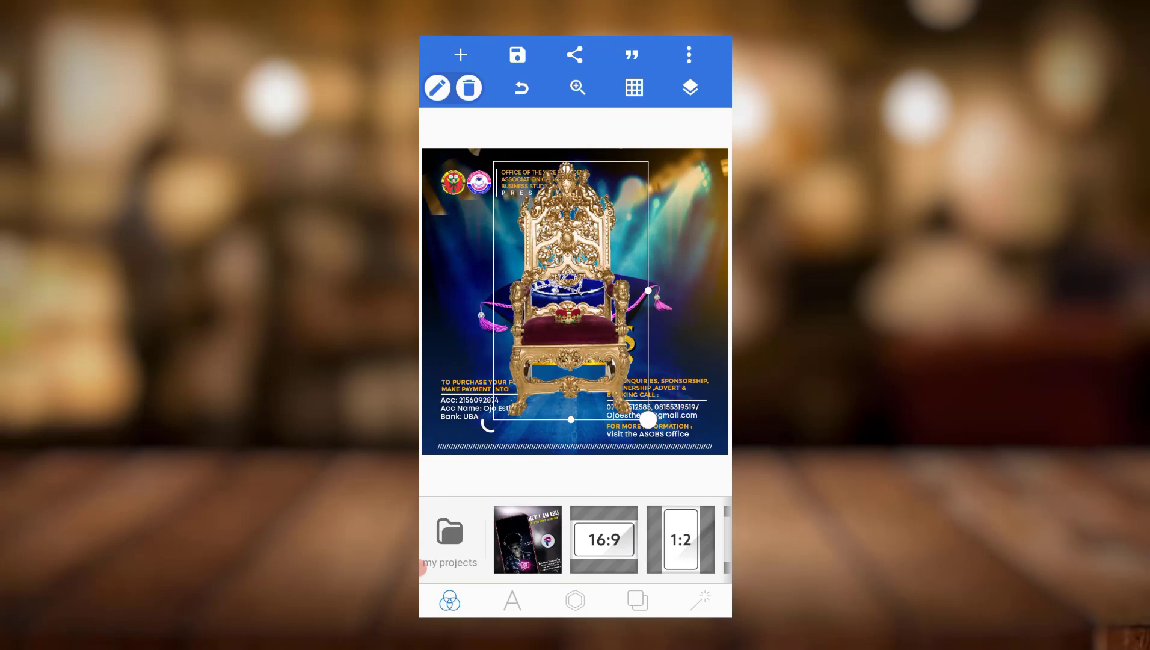
left_click(689, 87)
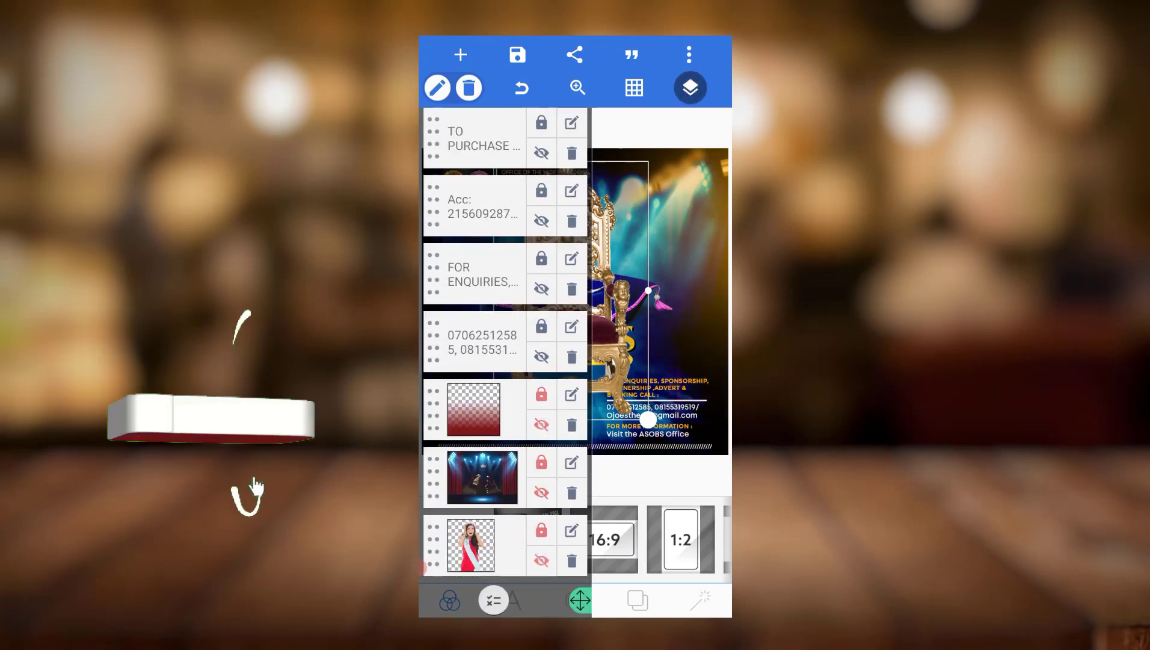
left_click(689, 87)
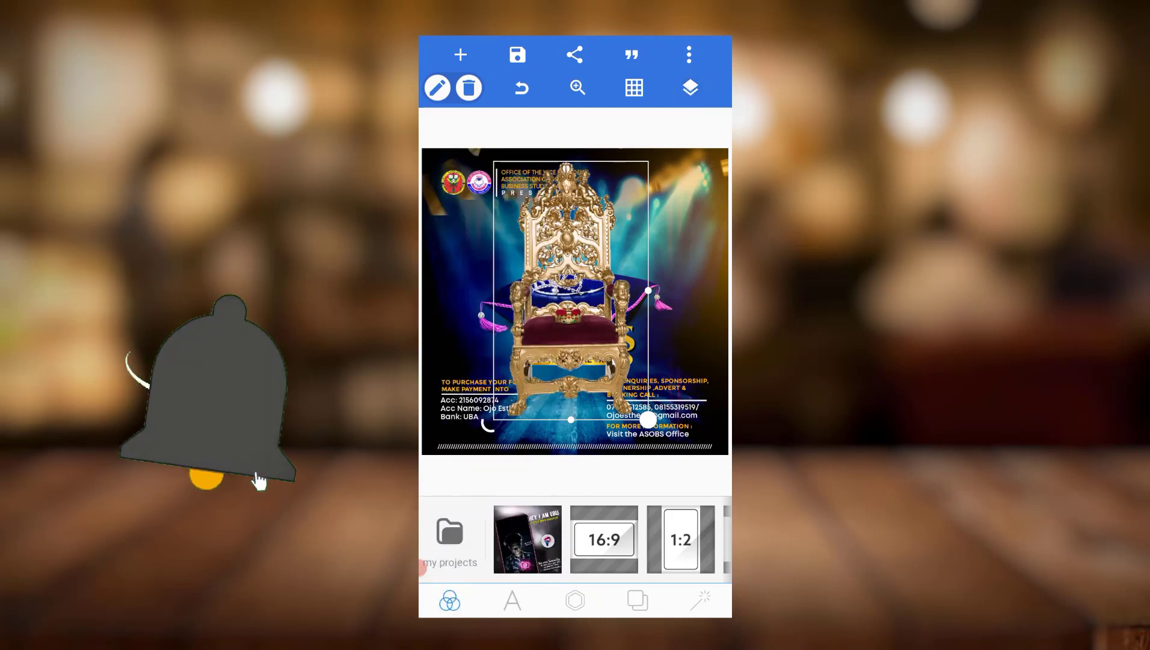
left_click(636, 600)
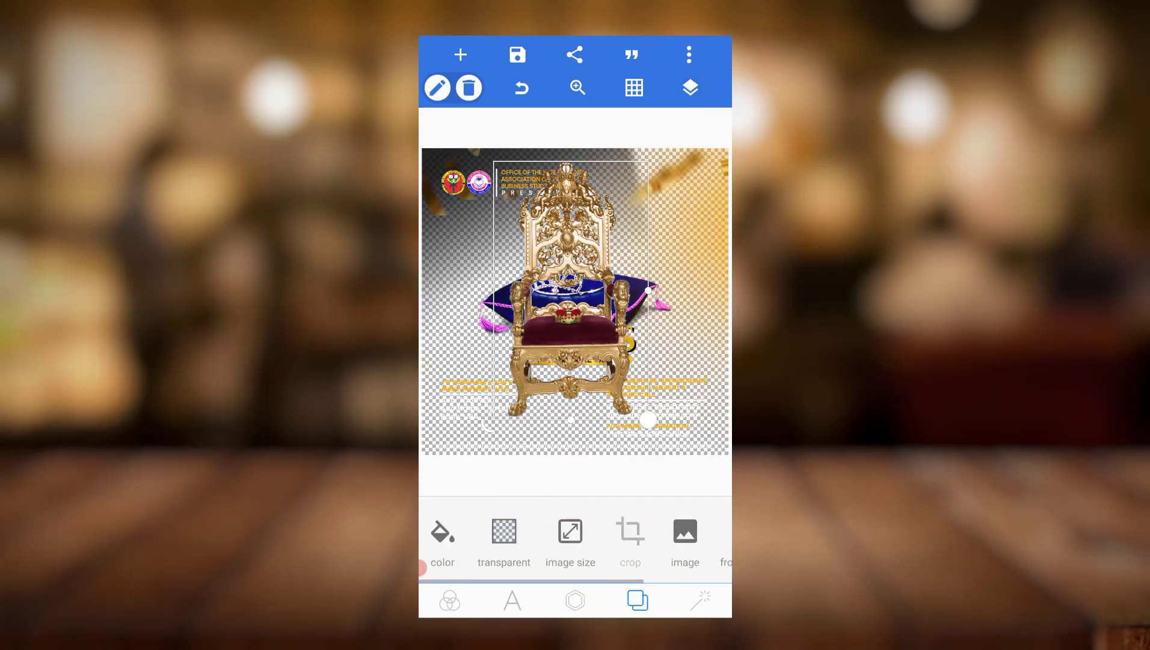
Step: Scroll through the layers list to review the flyer's layers
left_click(688, 87)
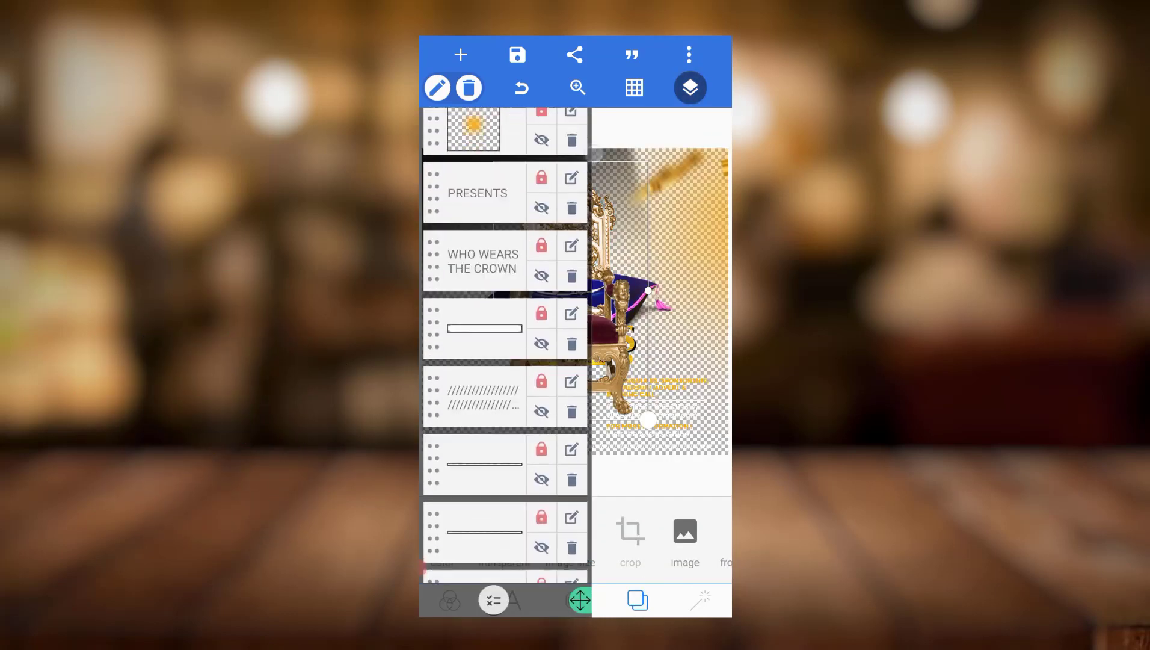
scroll("up", 3)
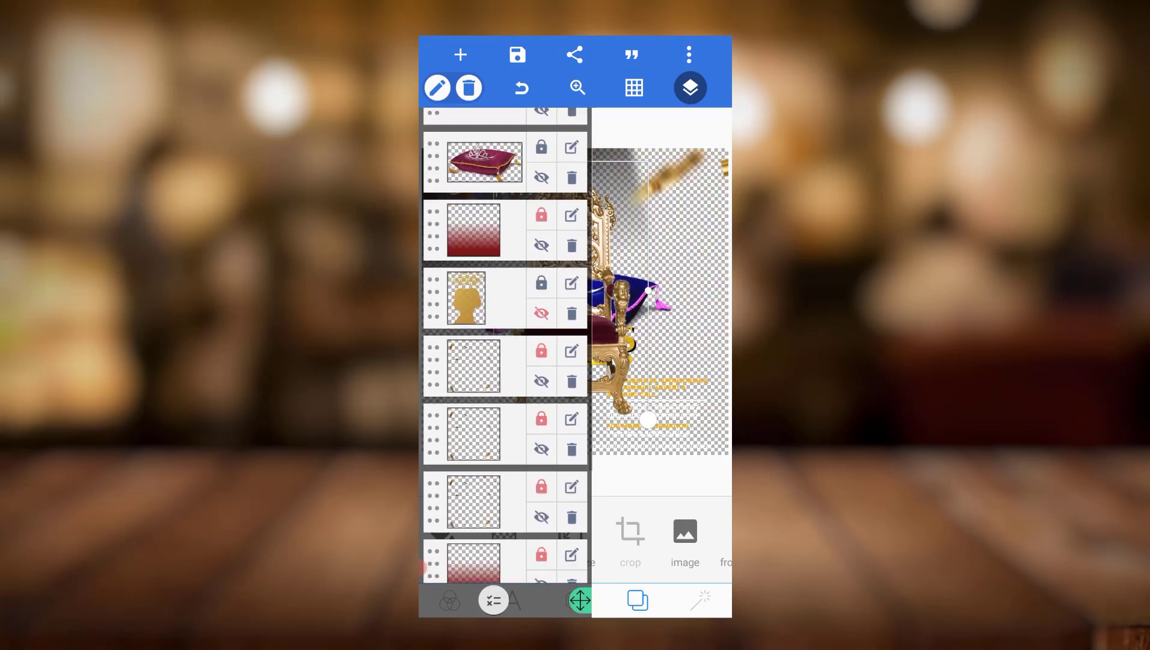
scroll("down", 3)
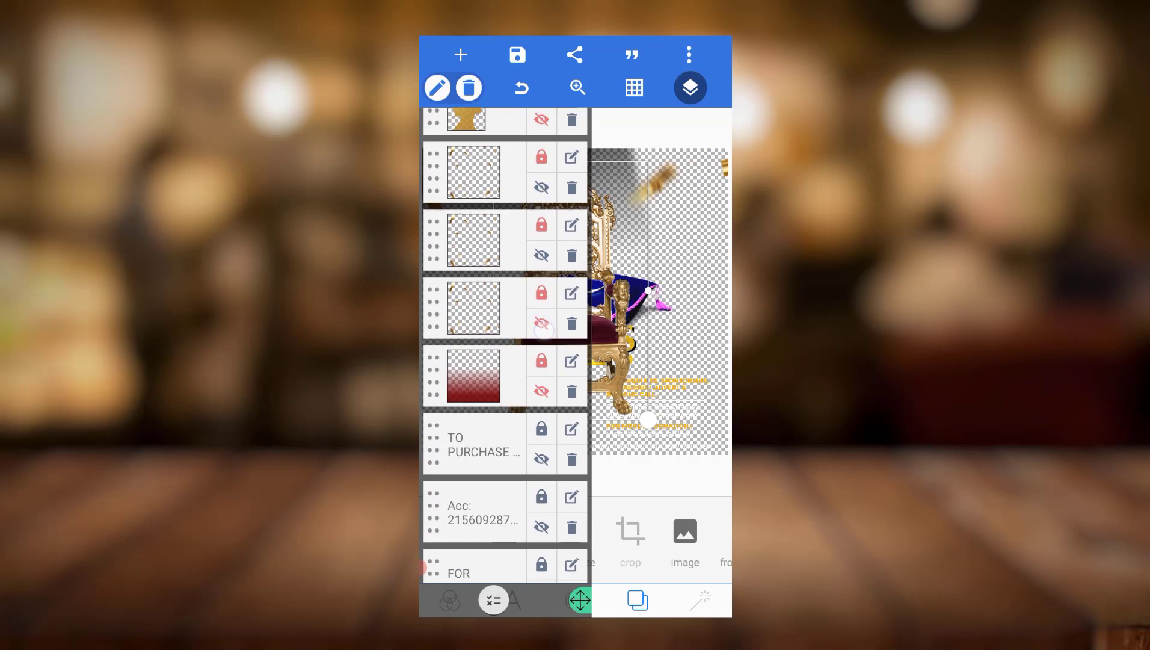
scroll("down", 3)
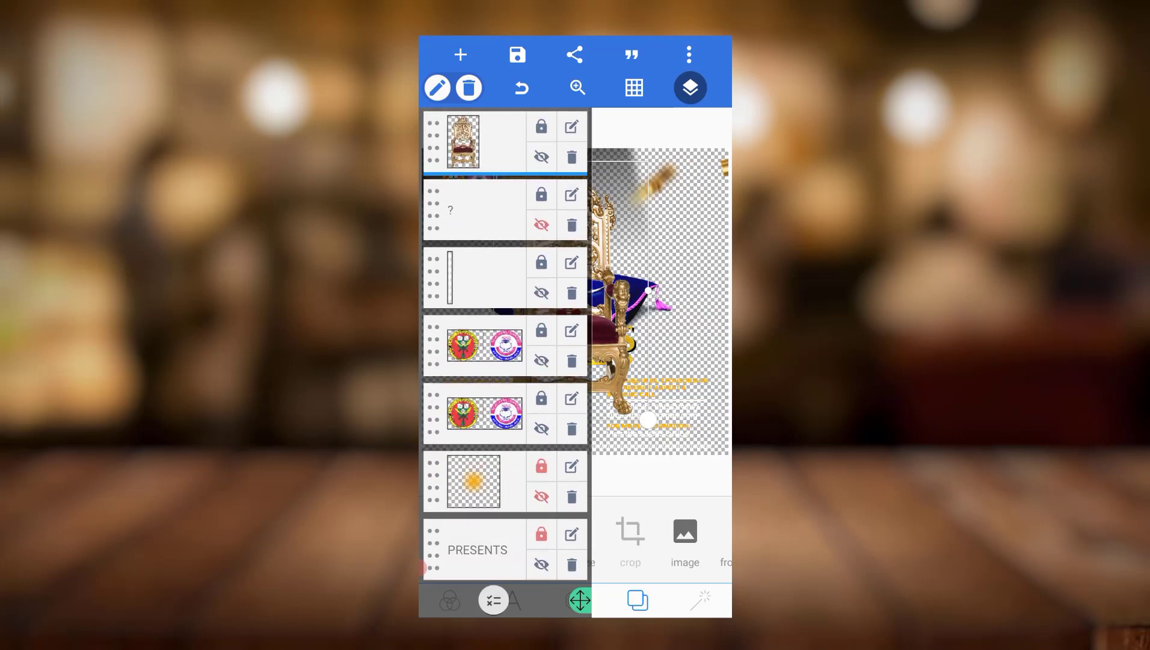
scroll("down", 3)
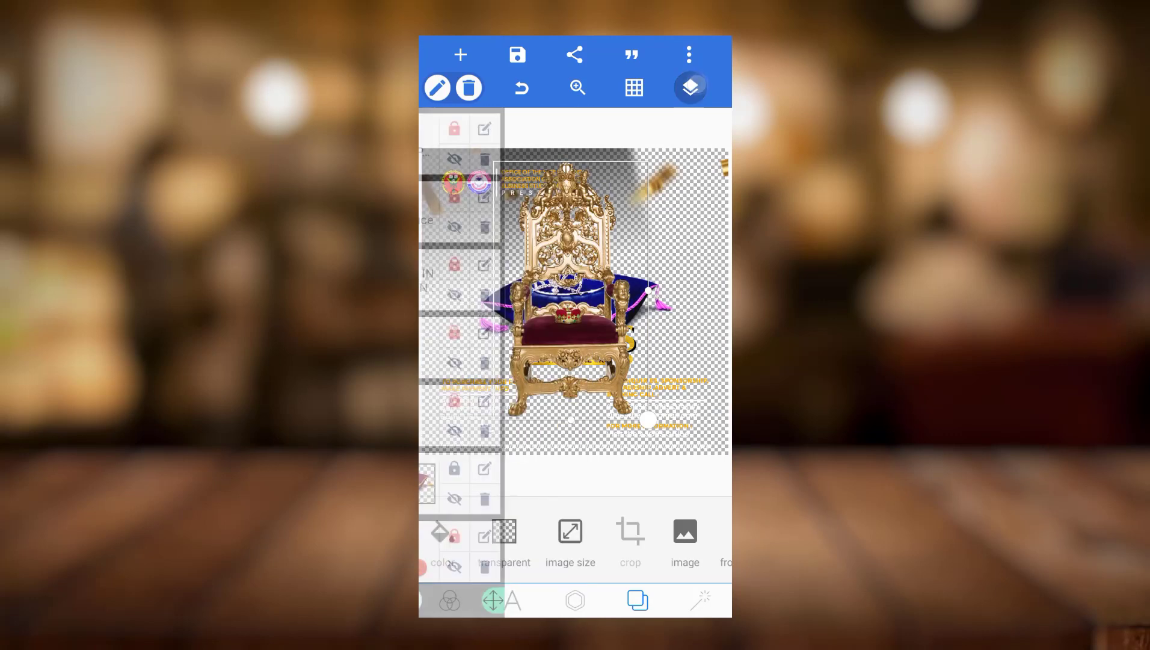
left_click(689, 87)
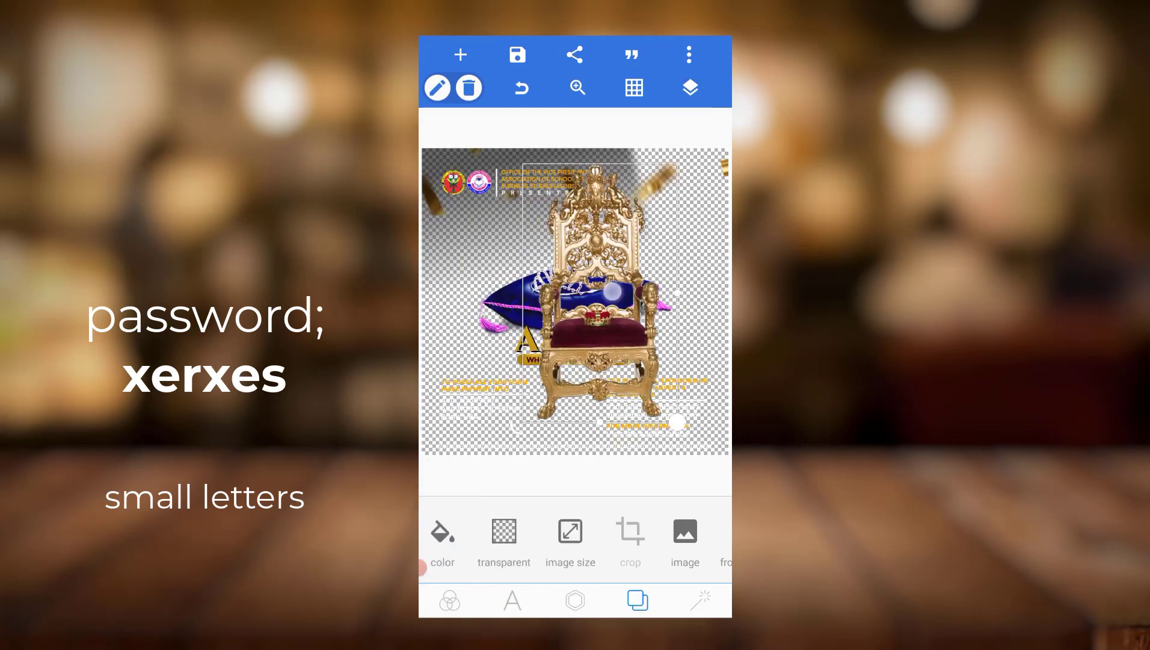
left_click(517, 54)
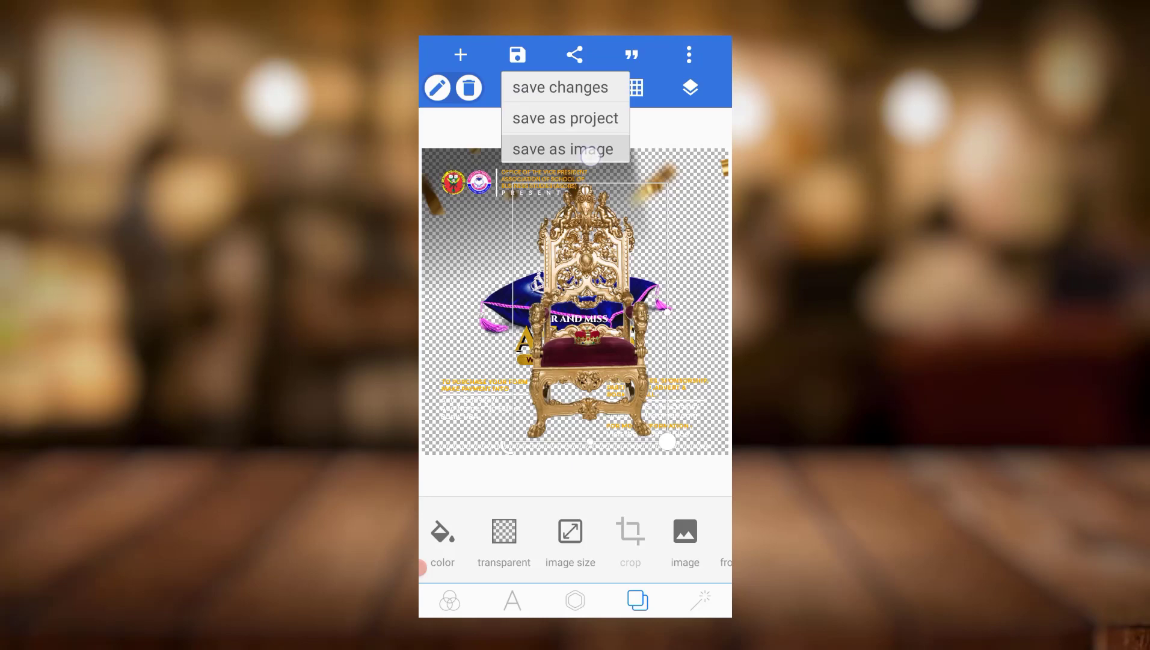
Step: Choose 'save as image' and pick an export quality level for the flyer
left_click(562, 148)
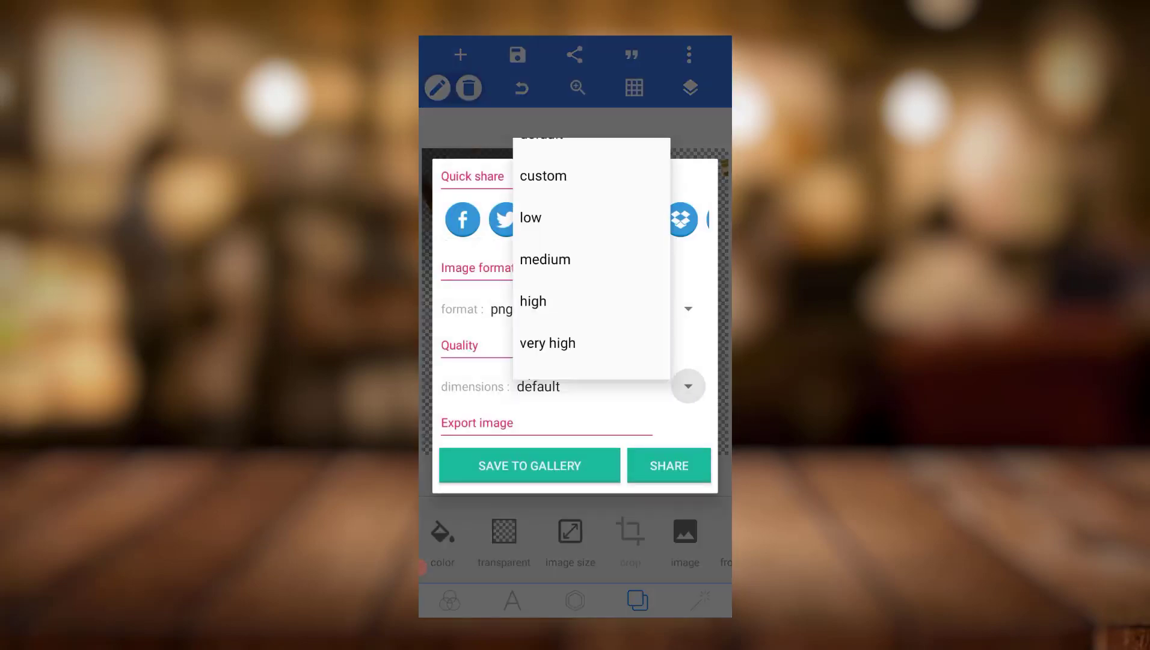
left_click(537, 386)
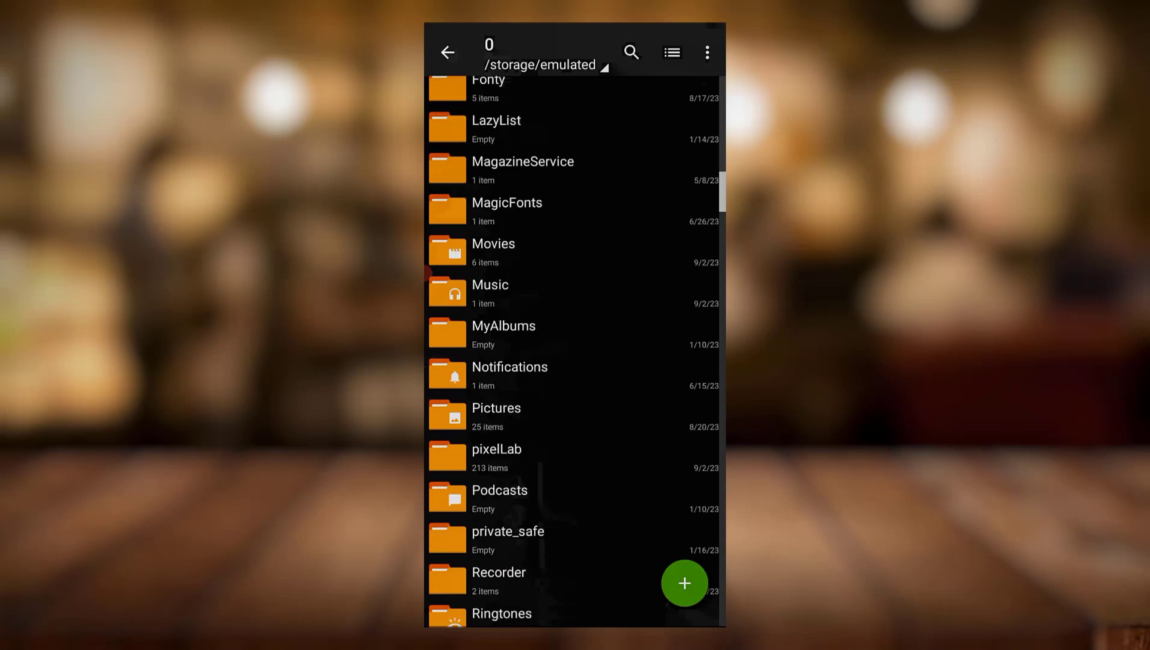
Step: Browse internal storage into the pixelLab folder and scroll down to asob.zip
scroll("down", 3)
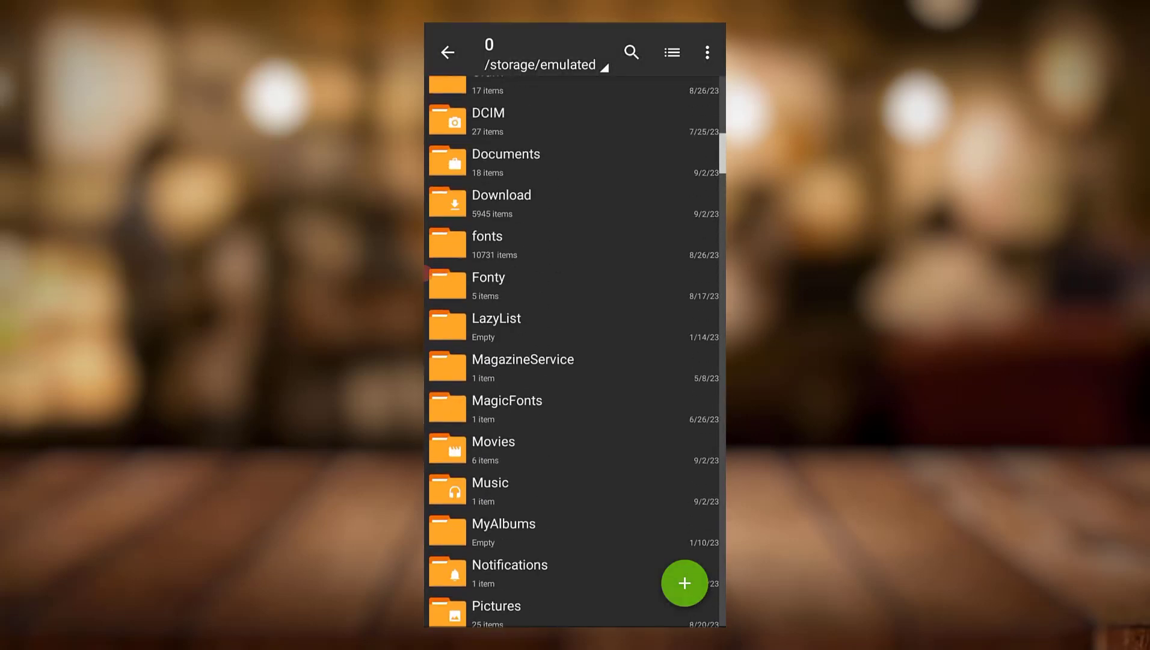
left_click(501, 204)
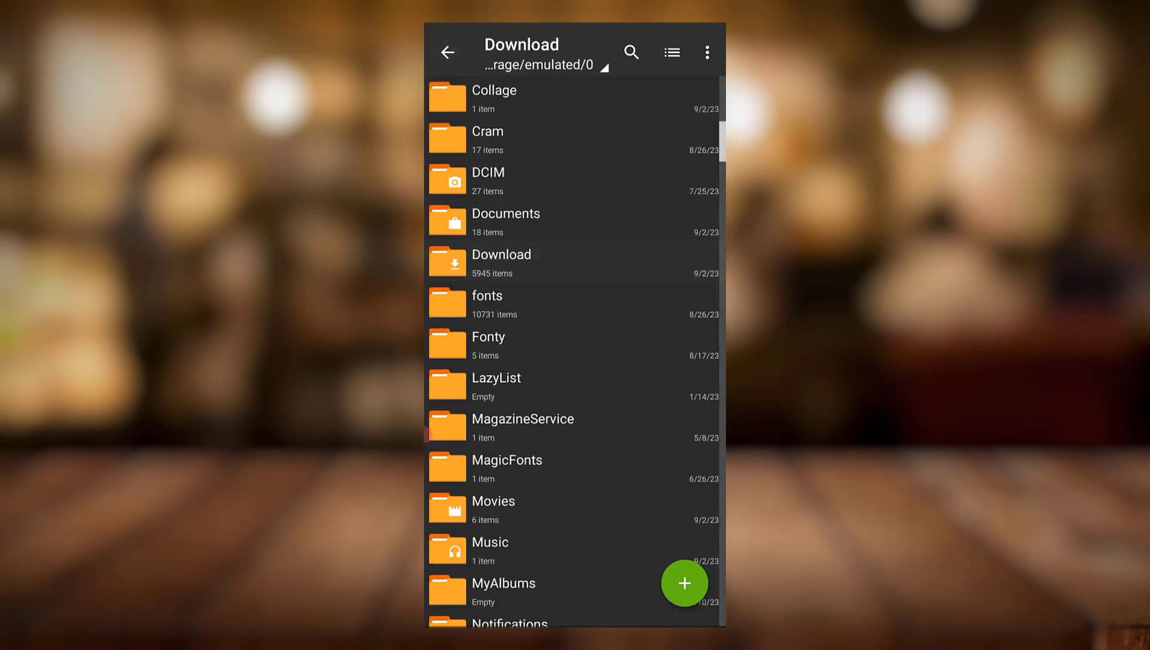
left_click(501, 255)
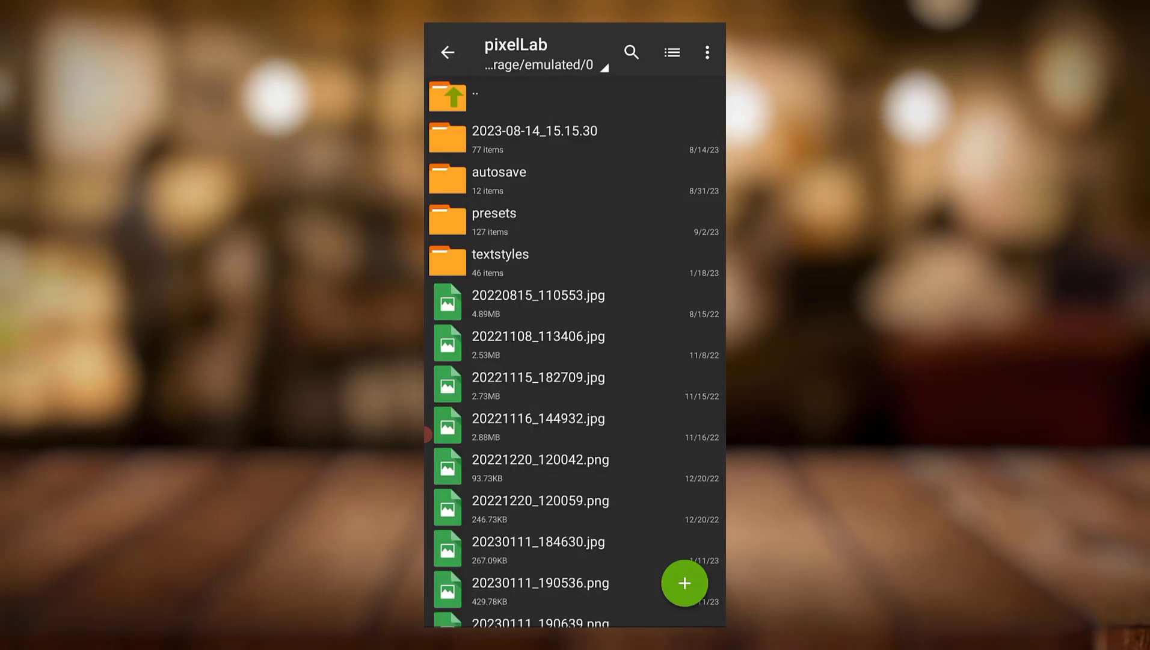
scroll("down", 3)
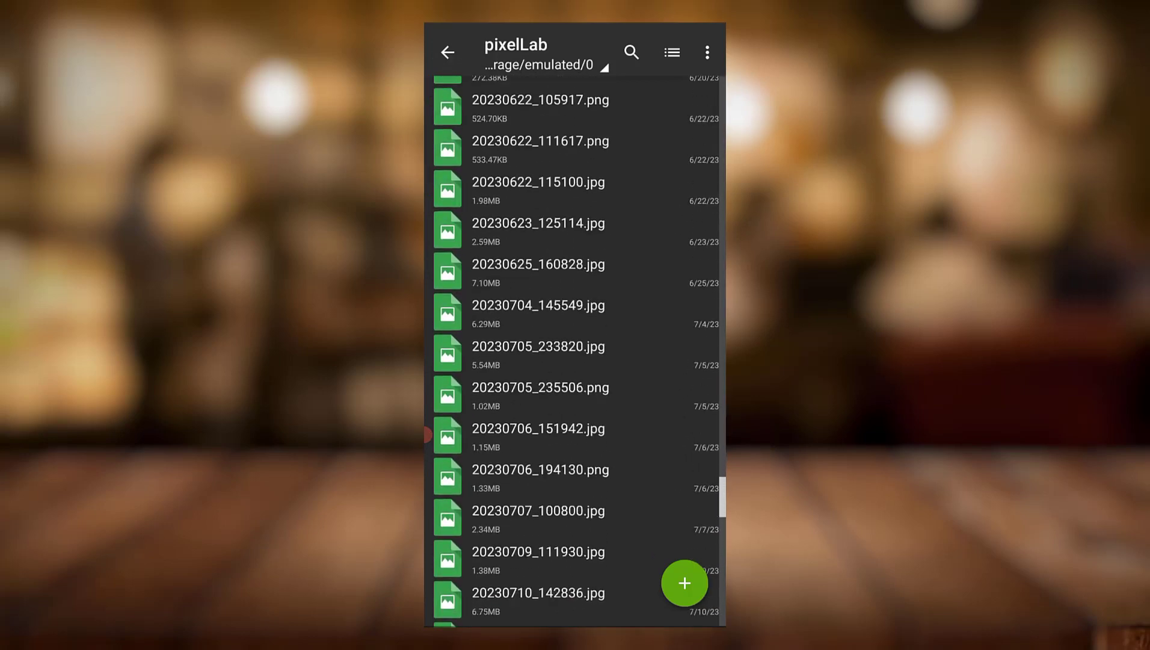
scroll("down", 3)
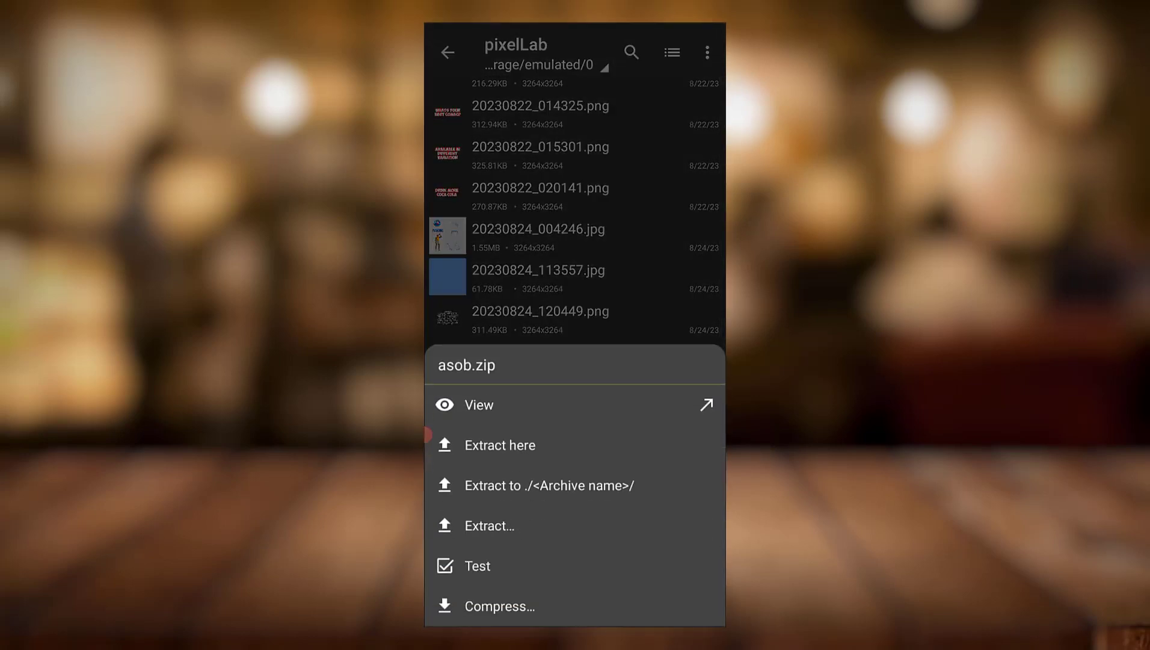
Step: Extract asob.zip here, replacing existing files, then open the presets folder
left_click(499, 445)
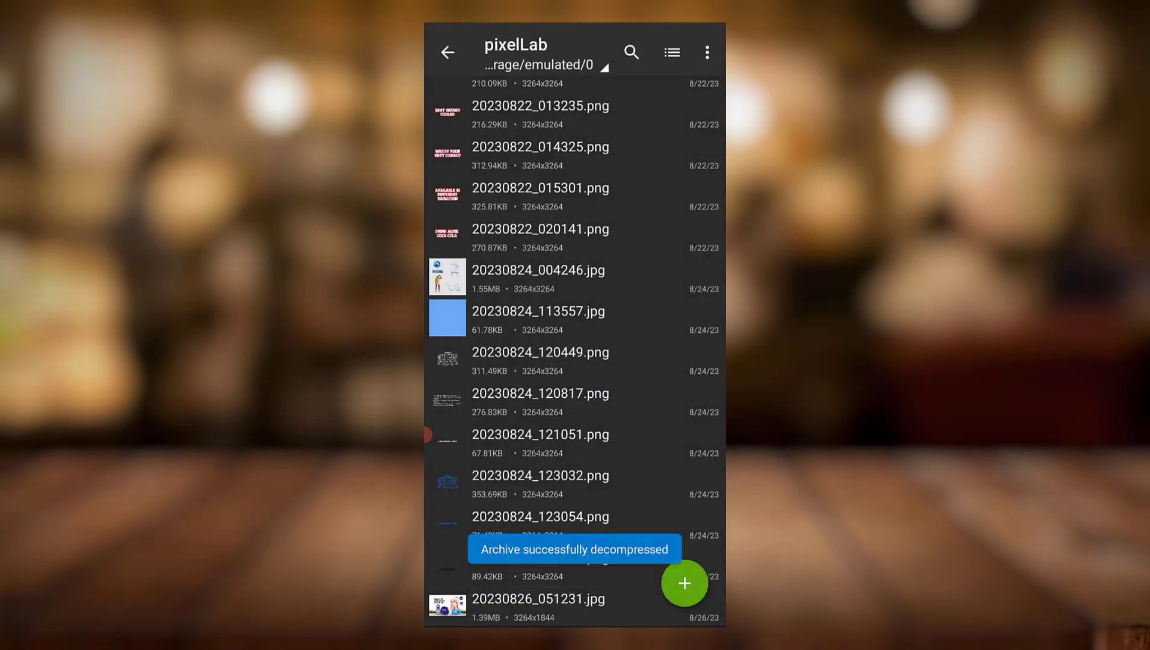
scroll("up", 3)
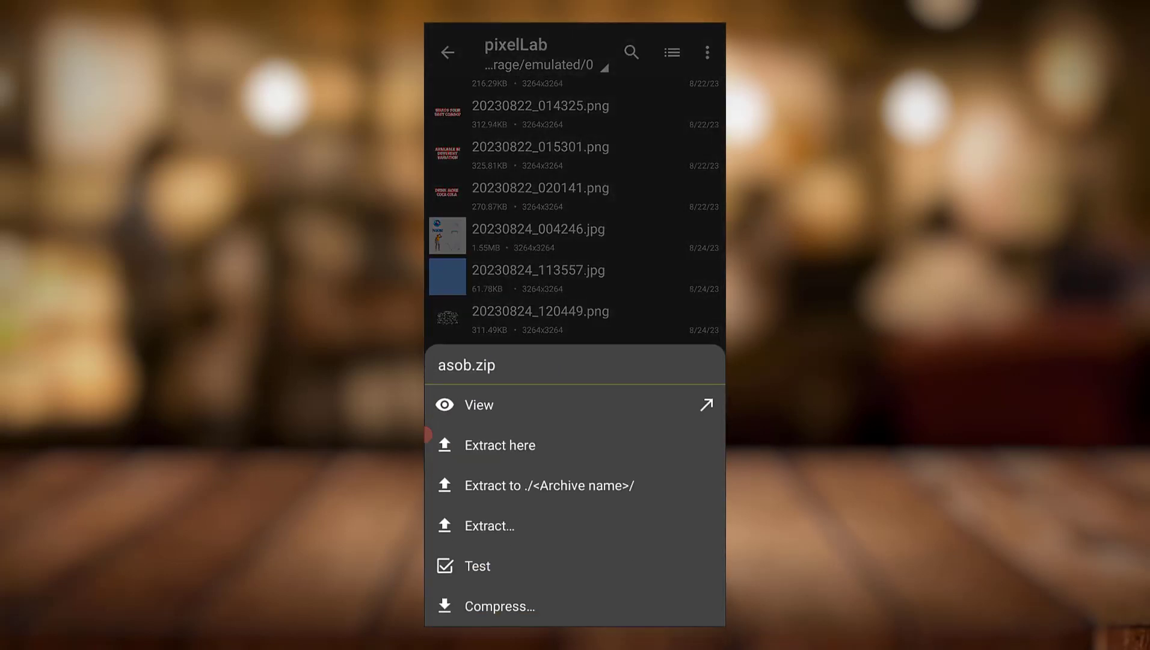
left_click(499, 444)
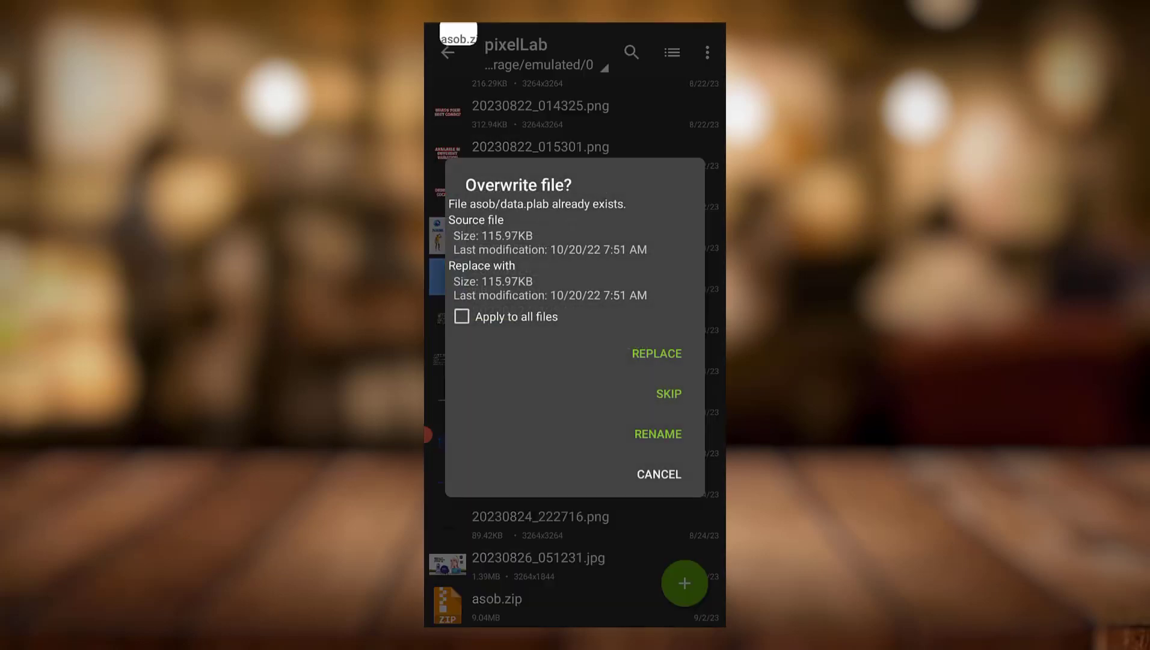
left_click(657, 474)
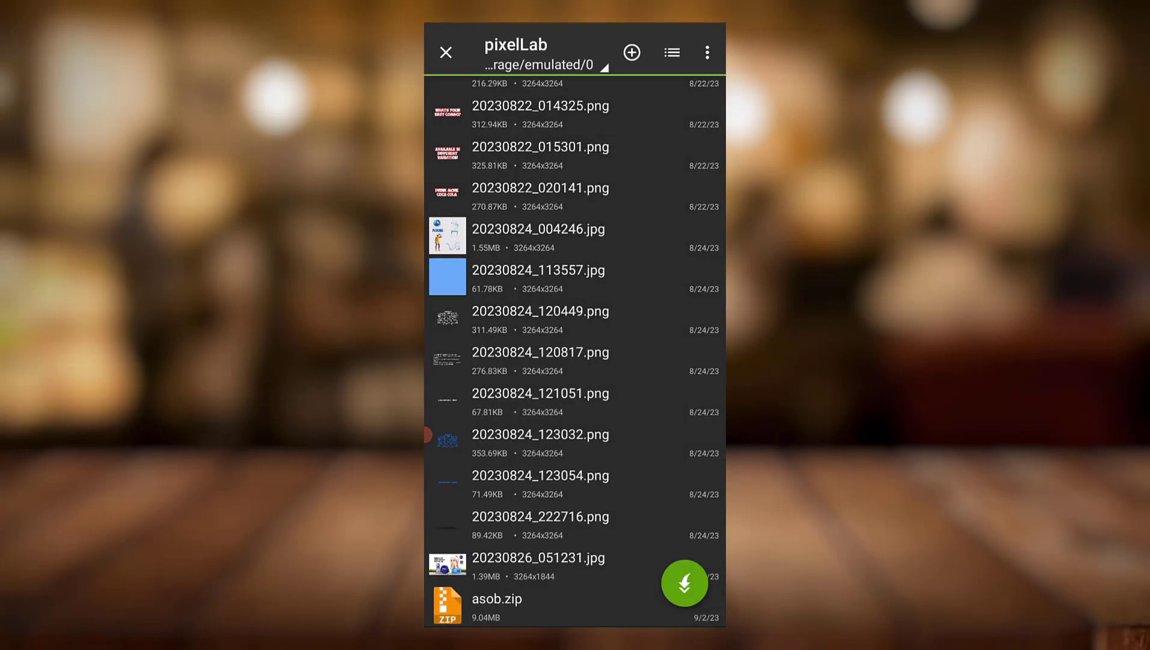
scroll("up", 3)
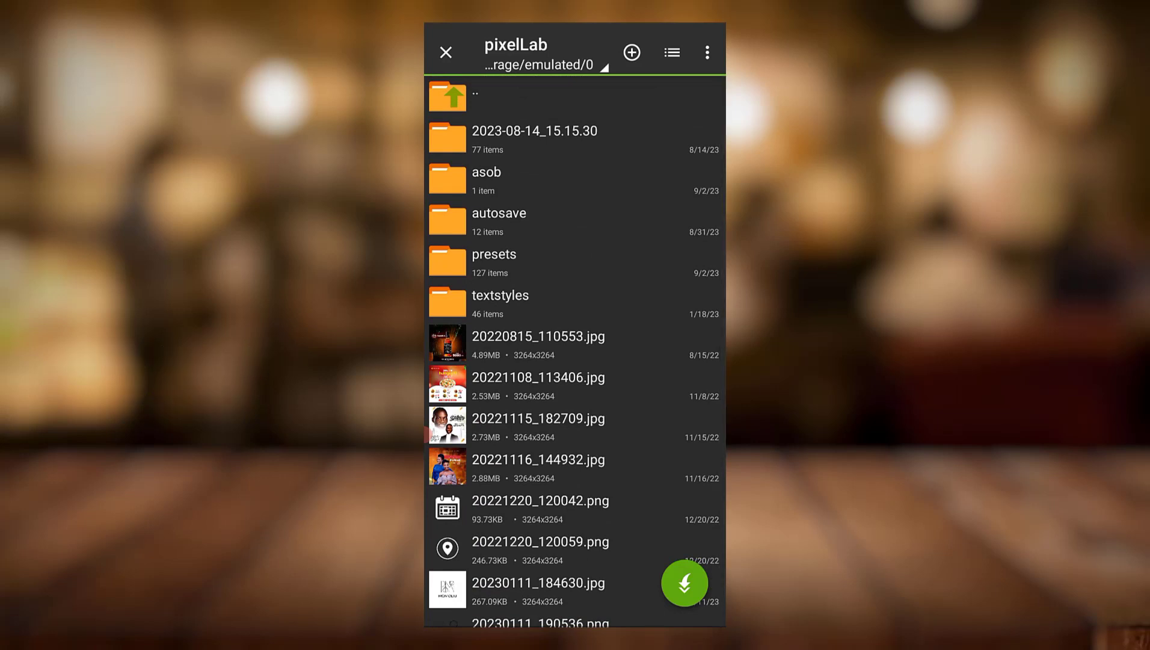
left_click(494, 262)
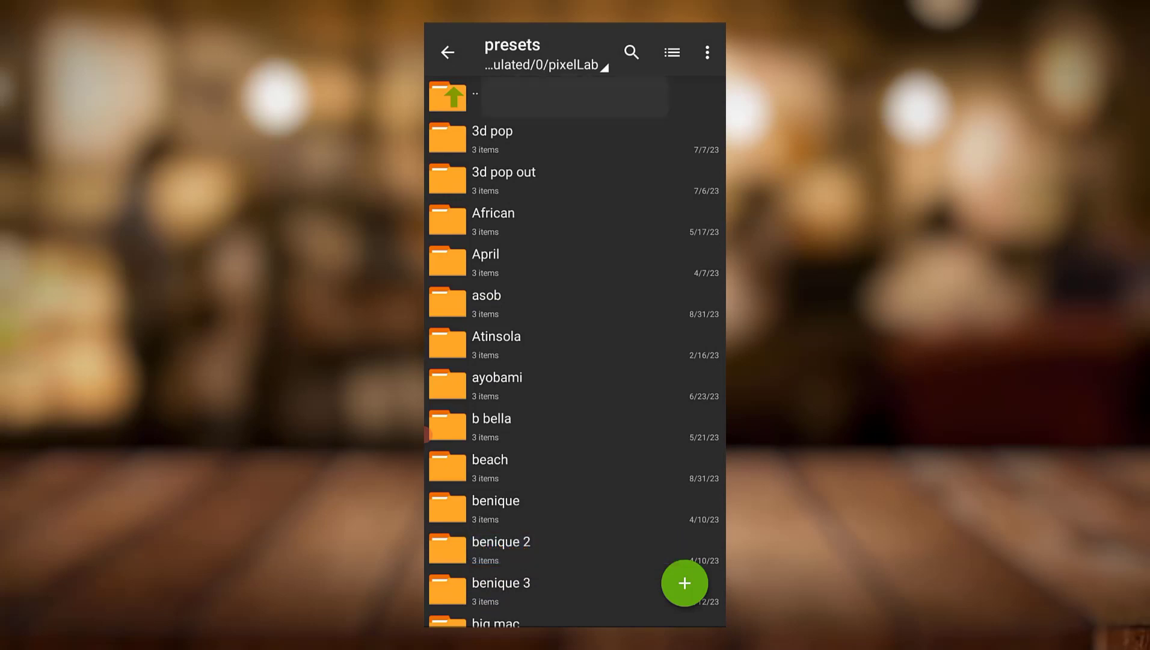
Step: Exit ZArchiver and bring up the app list at the P apps
left_click(474, 96)
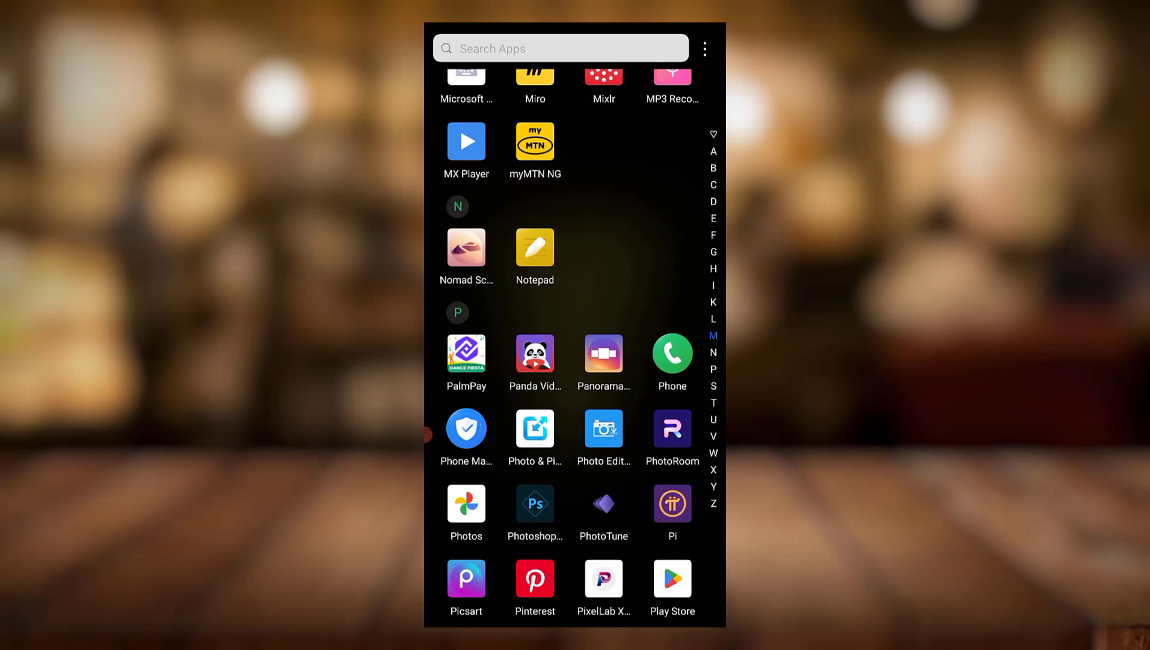
Step: Launch PixelLab and choose the asob project from the open .plp file list
left_click(602, 578)
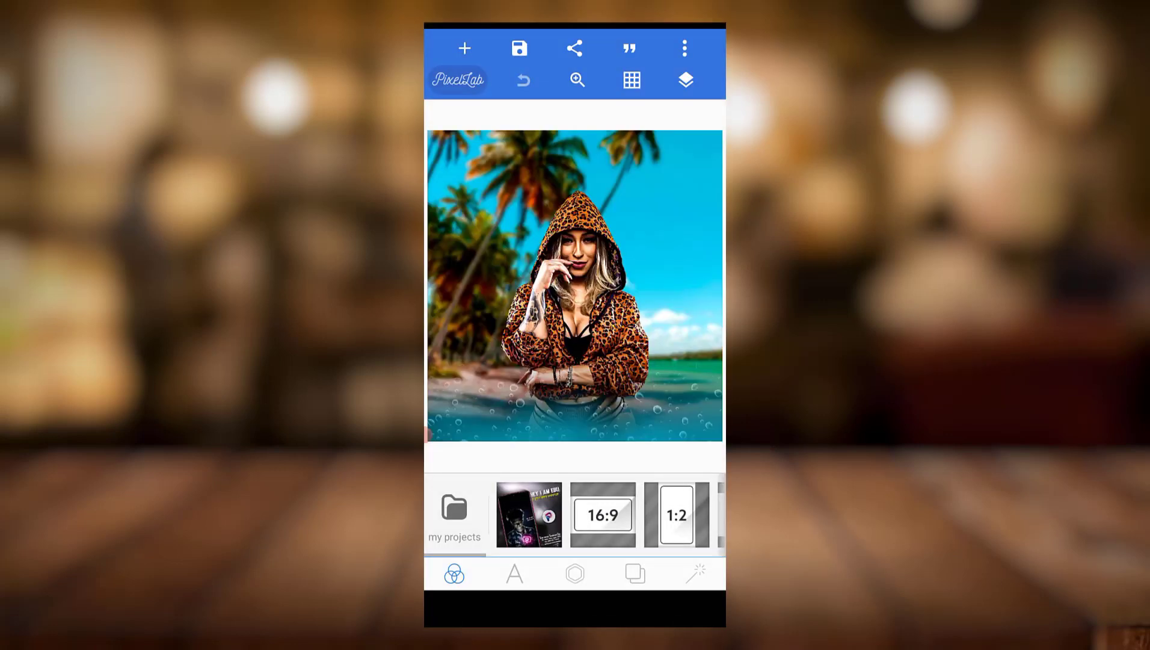
left_click(683, 48)
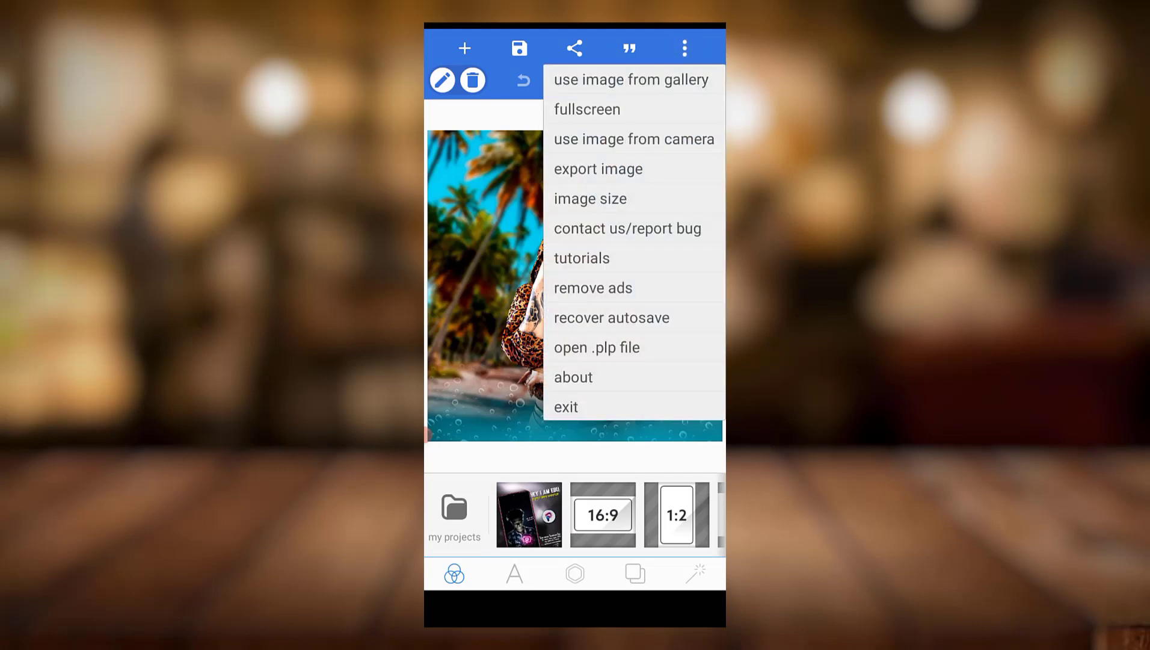
mouse_move(598, 347)
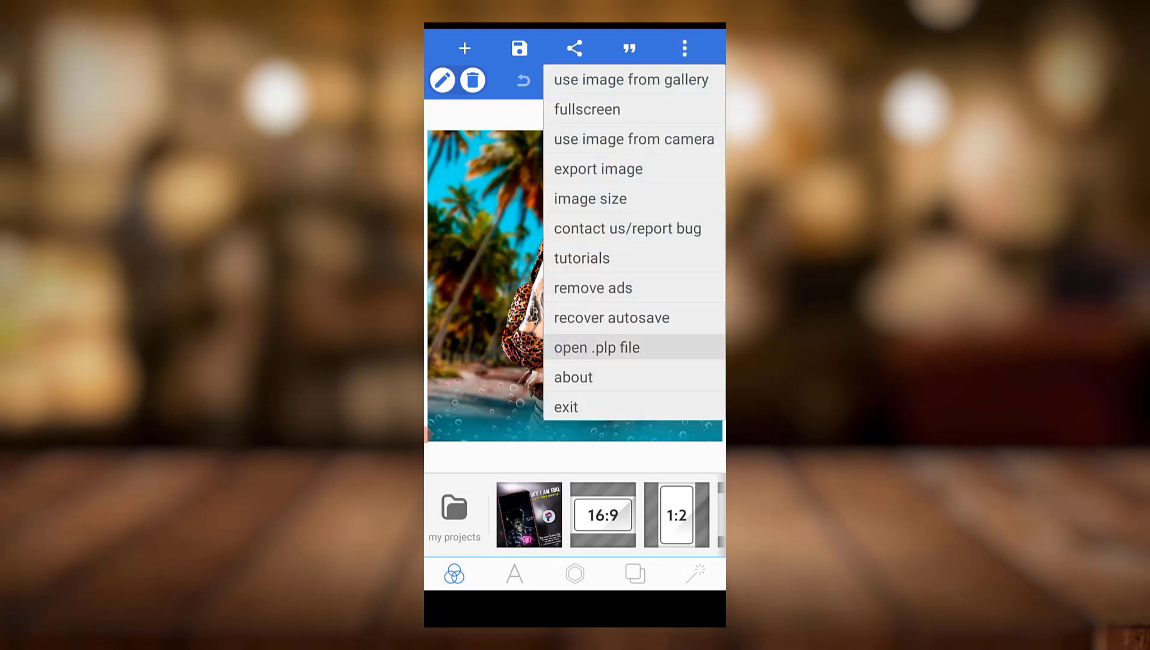
left_click(596, 347)
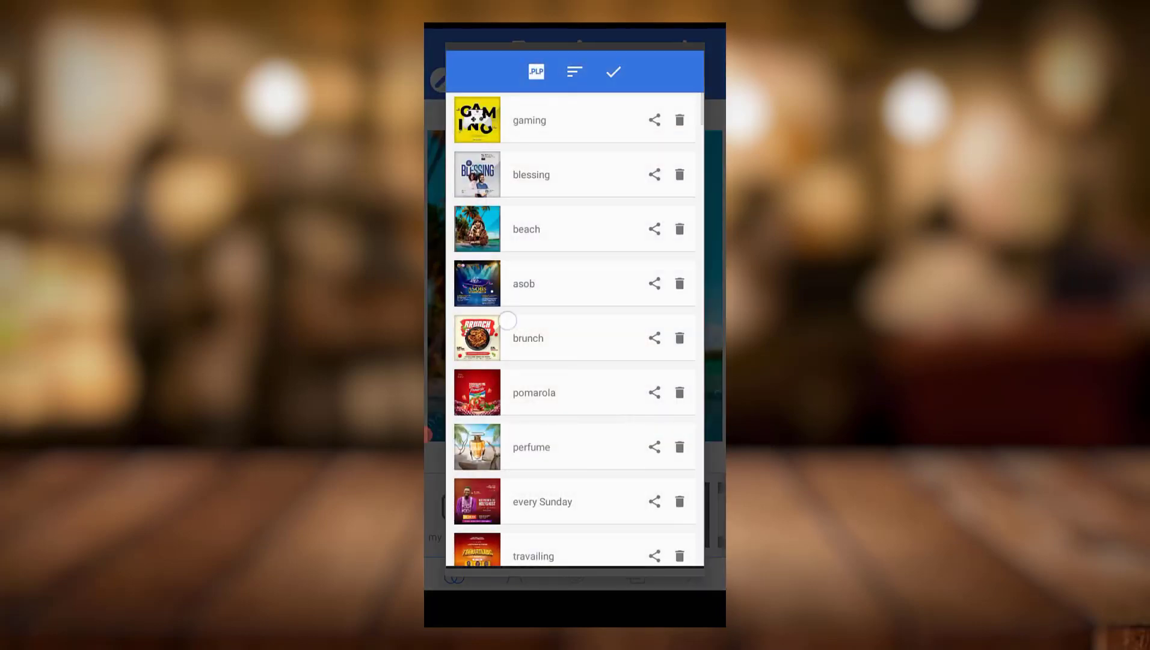
left_click(527, 338)
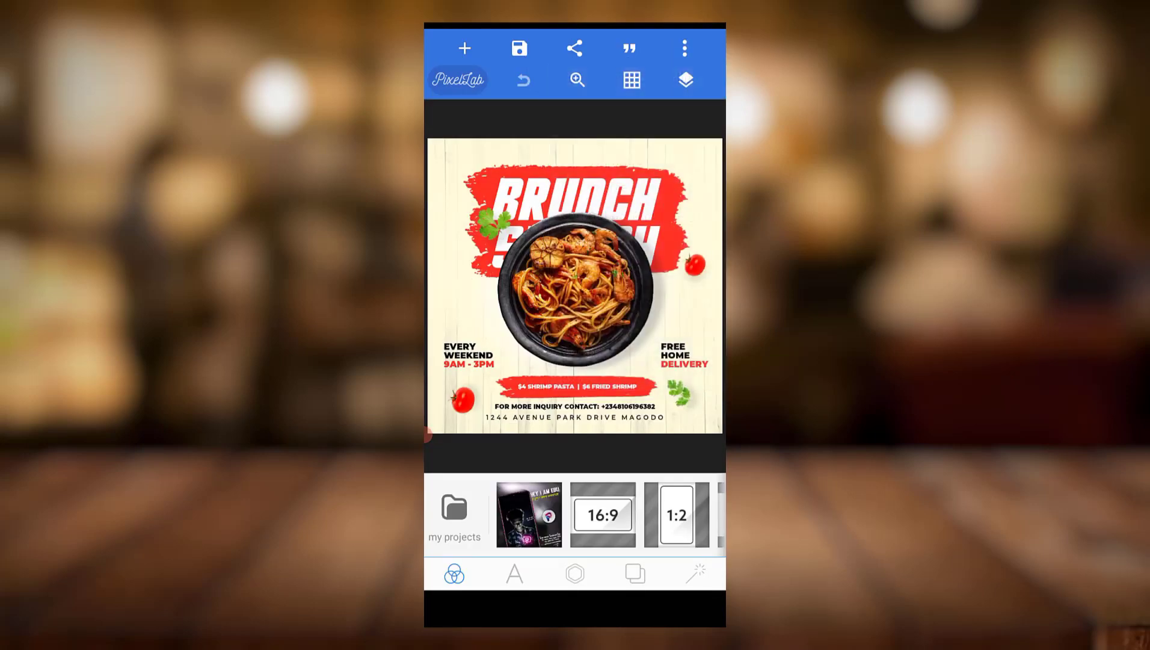
left_click(454, 513)
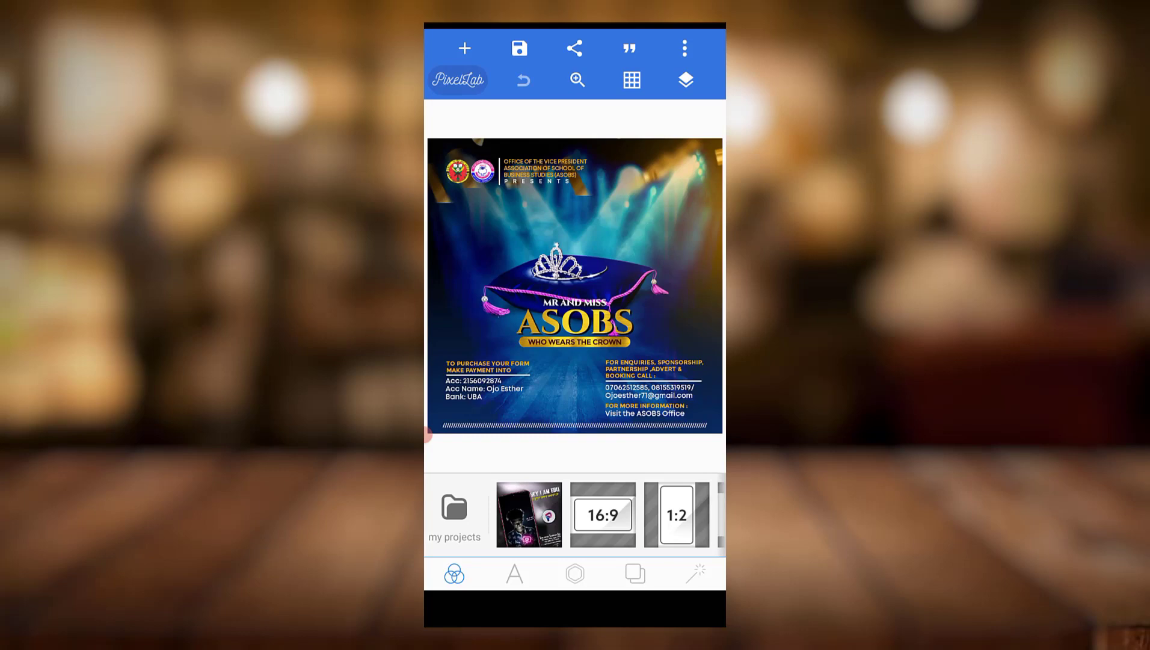
Step: Reselect the asob project, confirm discarding progress, and tap the crown-and-cushion image
left_click(454, 513)
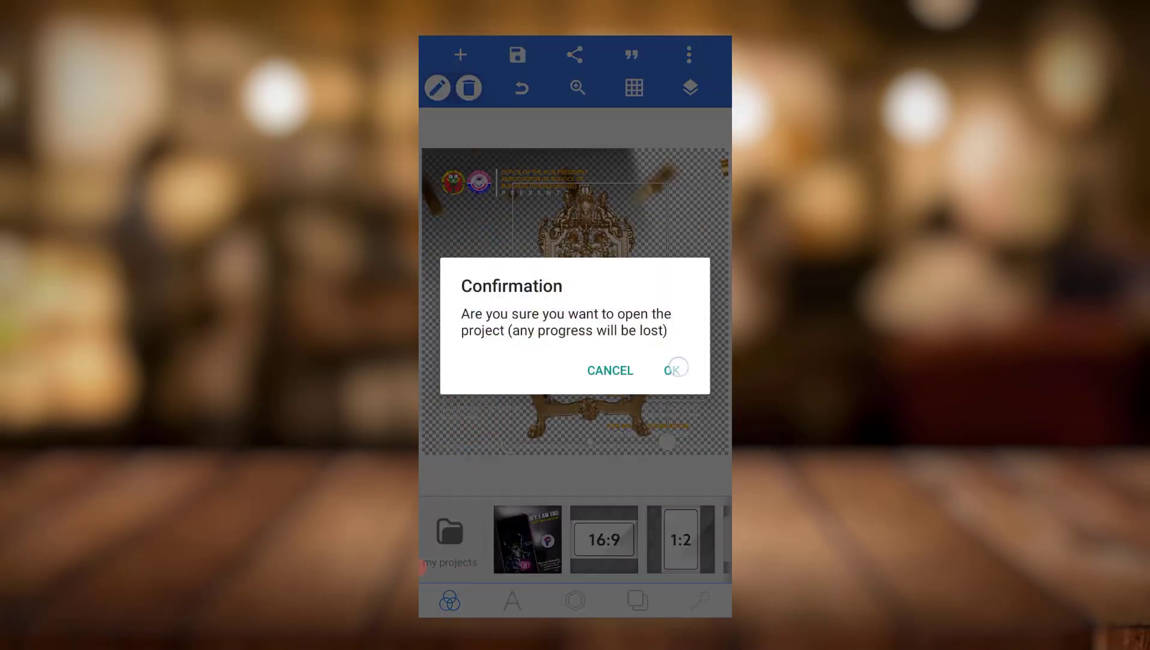
left_click(673, 369)
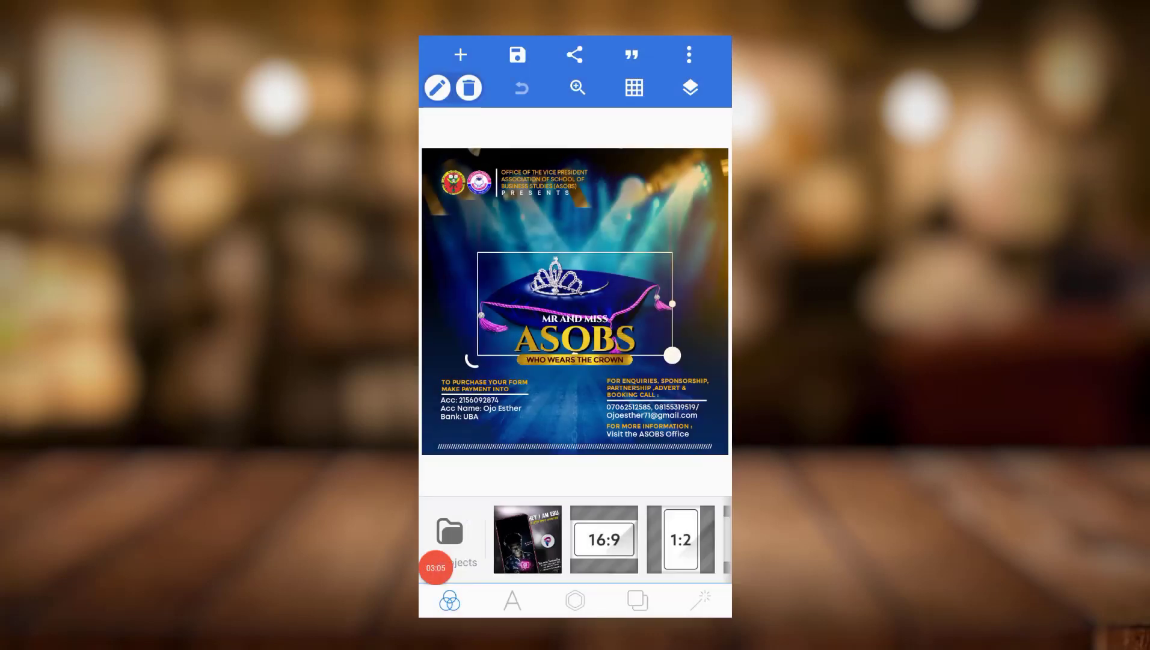
left_click(449, 538)
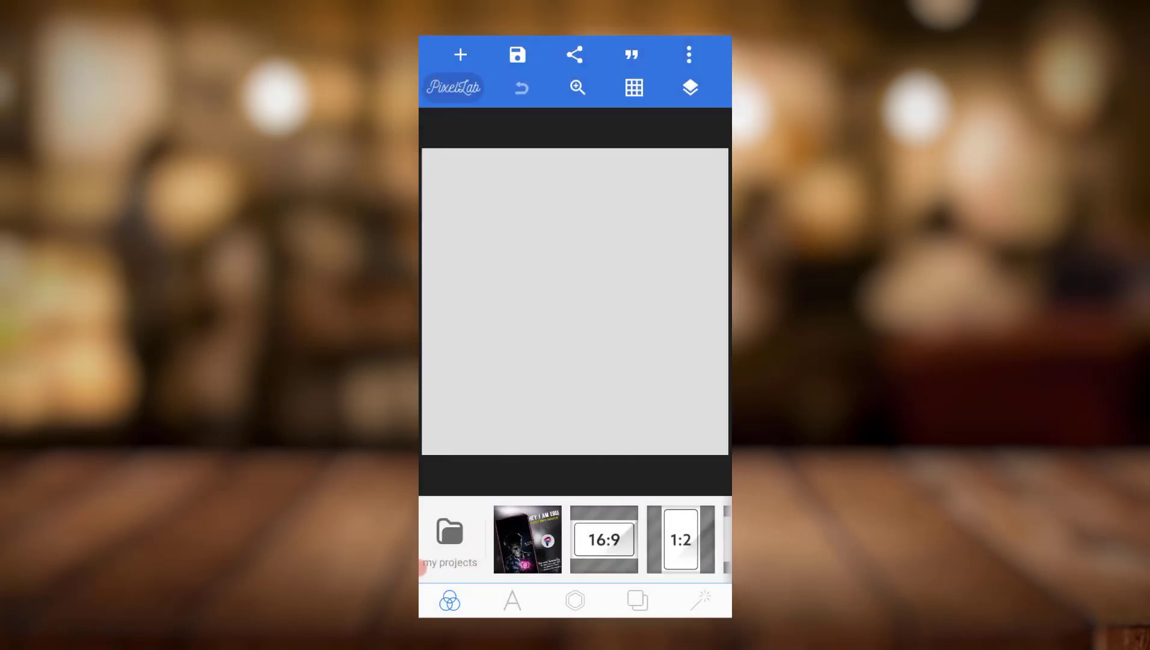
left_click(450, 539)
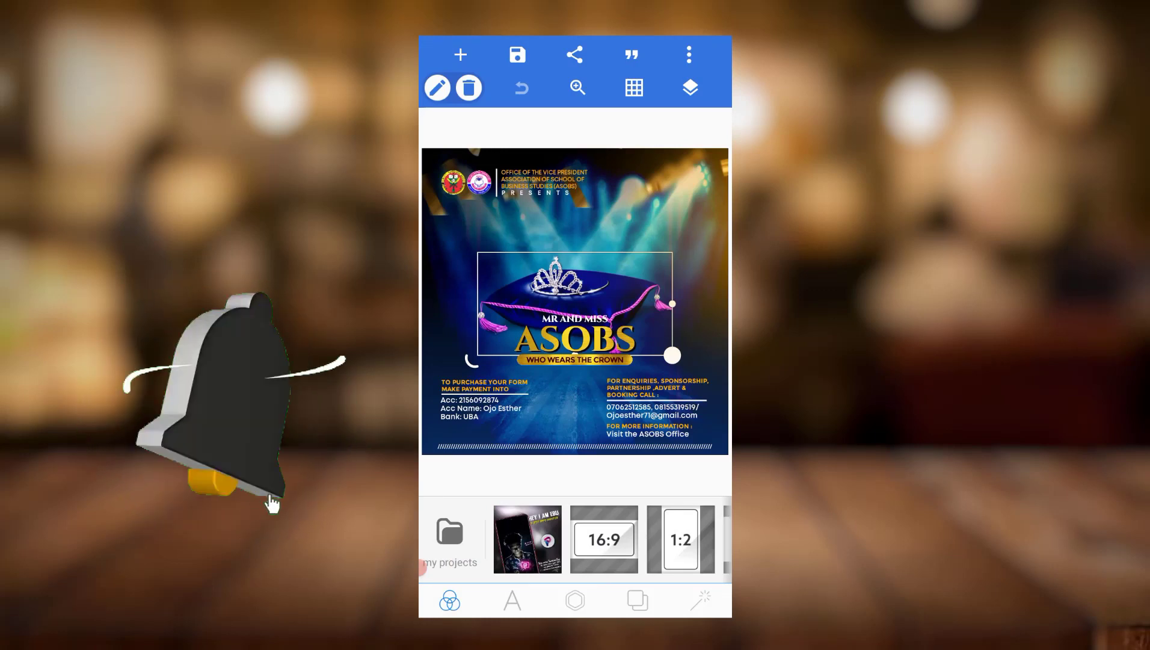
mouse_move(213, 402)
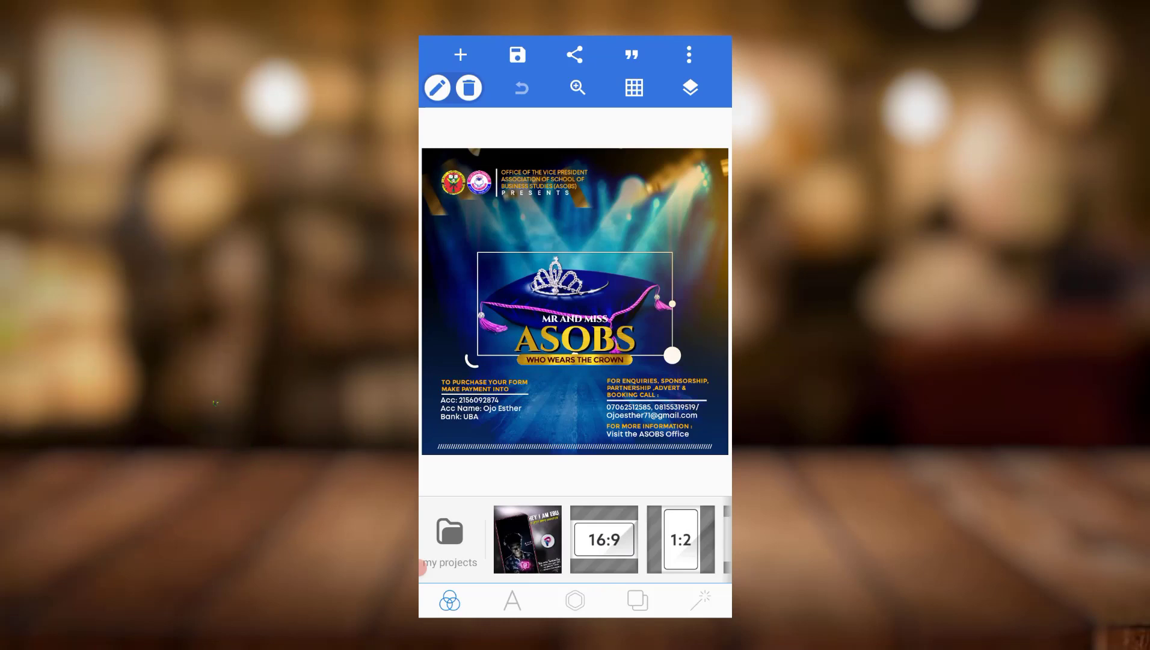